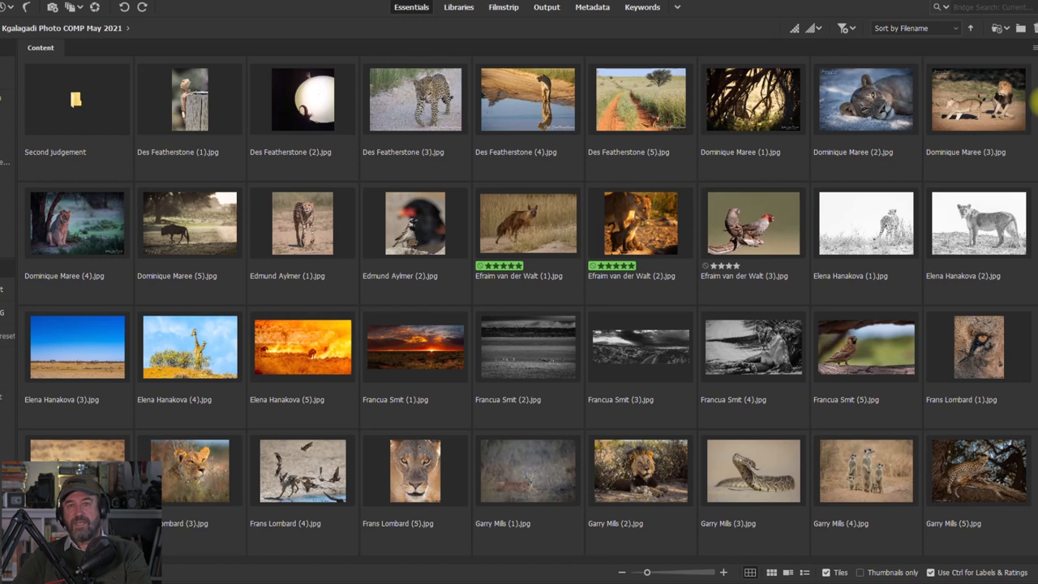
Scroll down through the Kgalagadi Photo COMP May 2021 entry thumbnails.
{"action": "scroll", "scroll_direction": "down", "scroll_amount": 3}
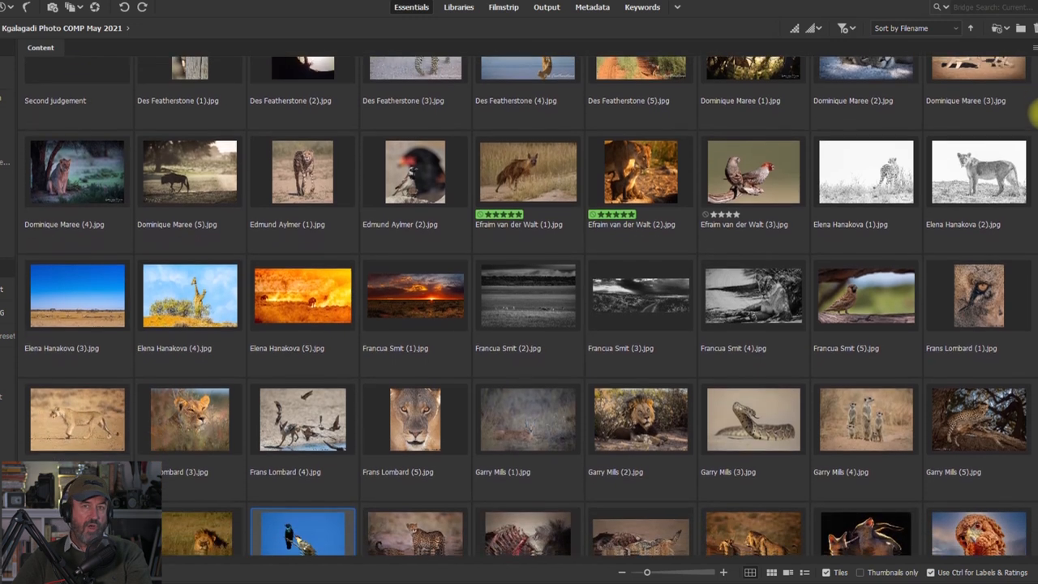
{"action": "scroll", "scroll_direction": "down", "scroll_amount": 3}
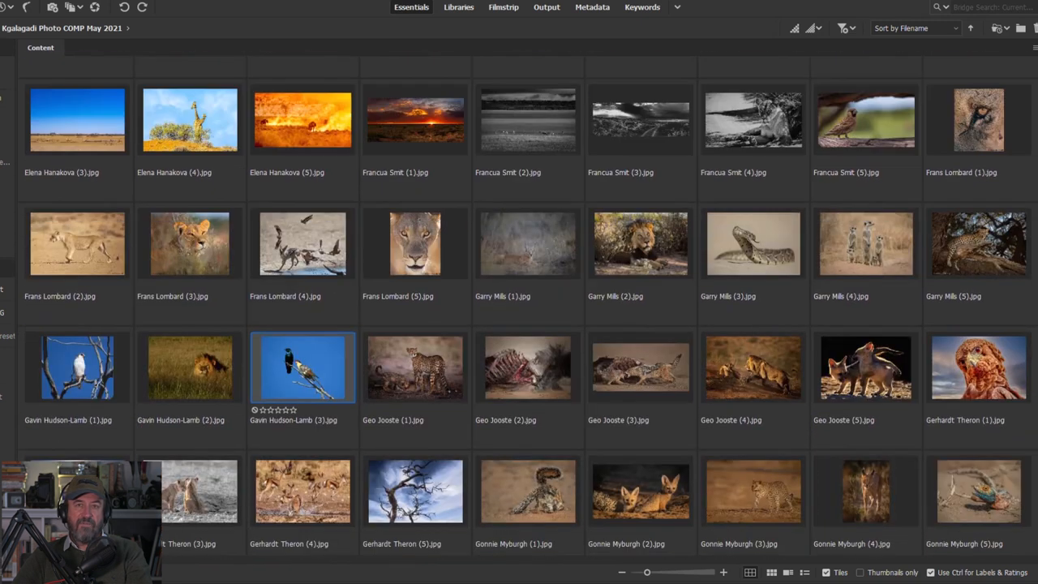
{"action": "scroll", "scroll_direction": "down", "scroll_amount": 3}
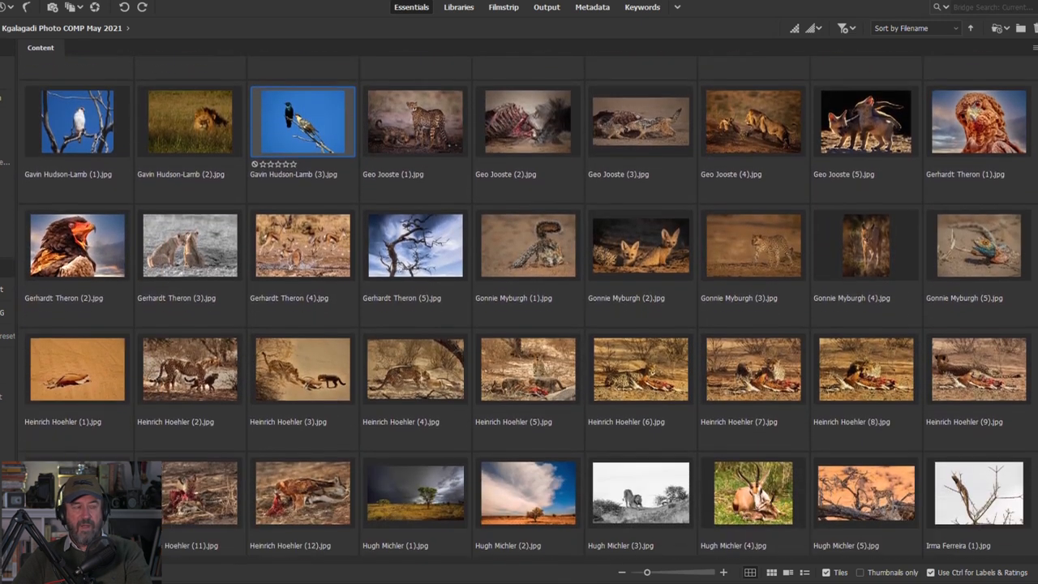
{"action": "scroll", "scroll_direction": "down", "scroll_amount": 3}
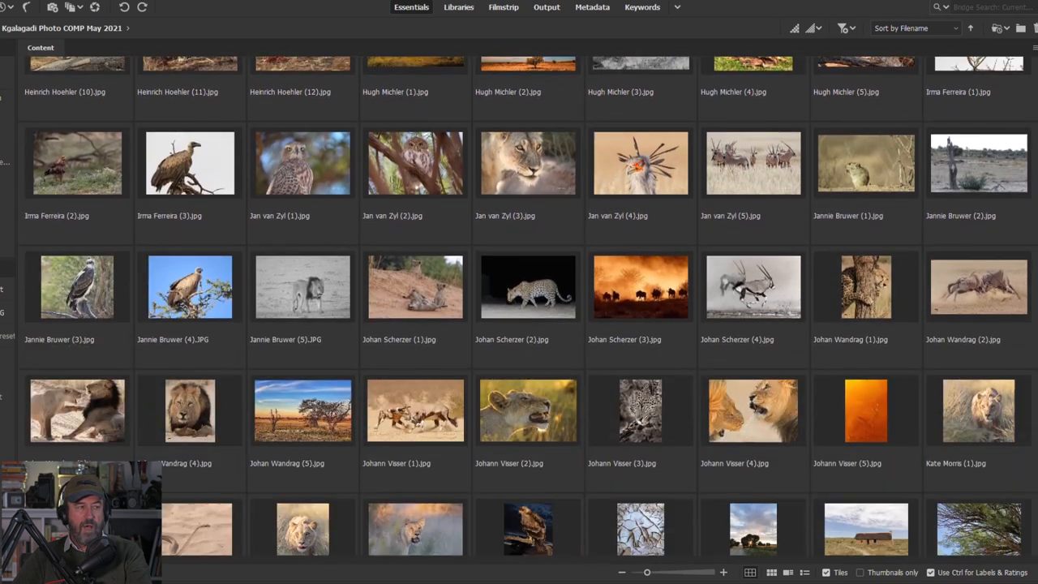
{"action": "scroll", "scroll_direction": "down", "scroll_amount": 3}
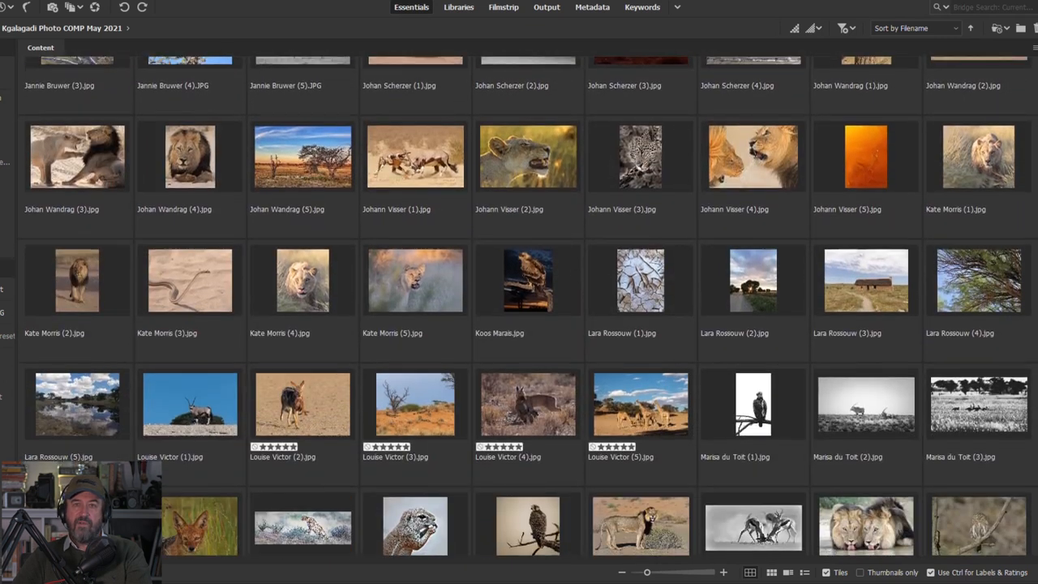
{"action": "scroll", "scroll_direction": "down", "scroll_amount": 3}
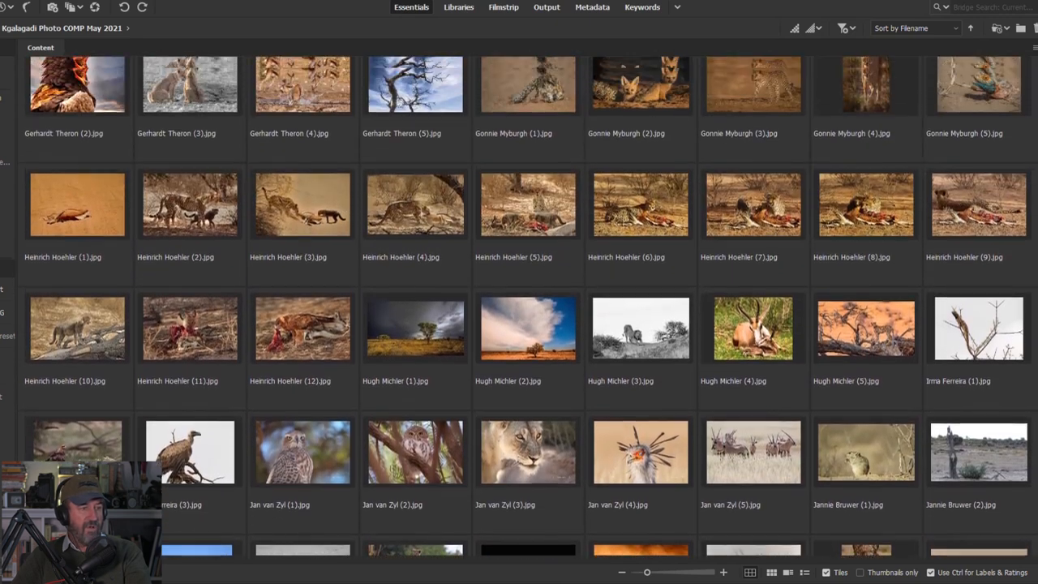
{"action": "scroll", "scroll_direction": "down", "scroll_amount": 3}
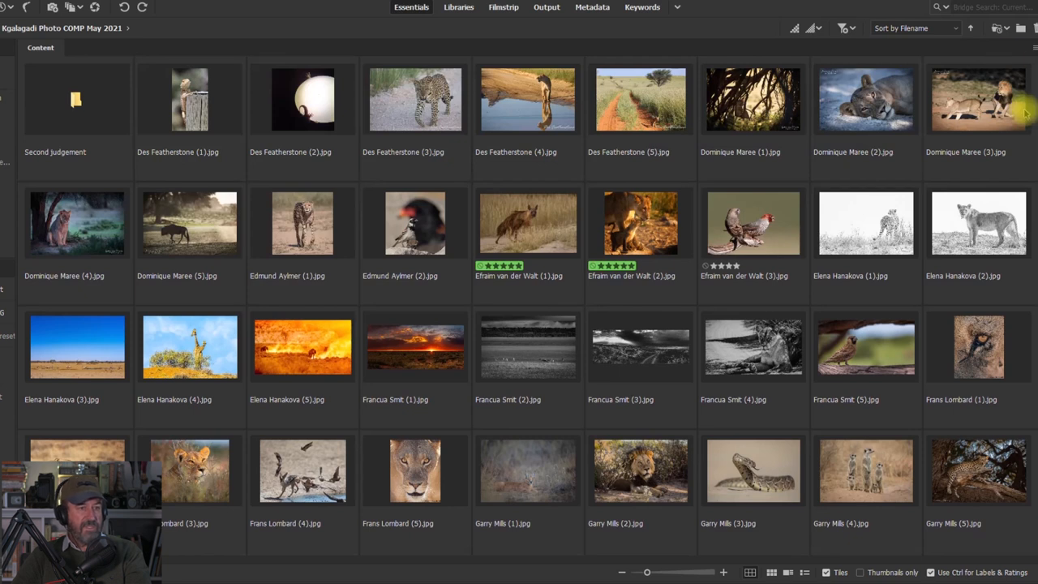
{"action": "mouse_move", "coordinate": [661, 156]}
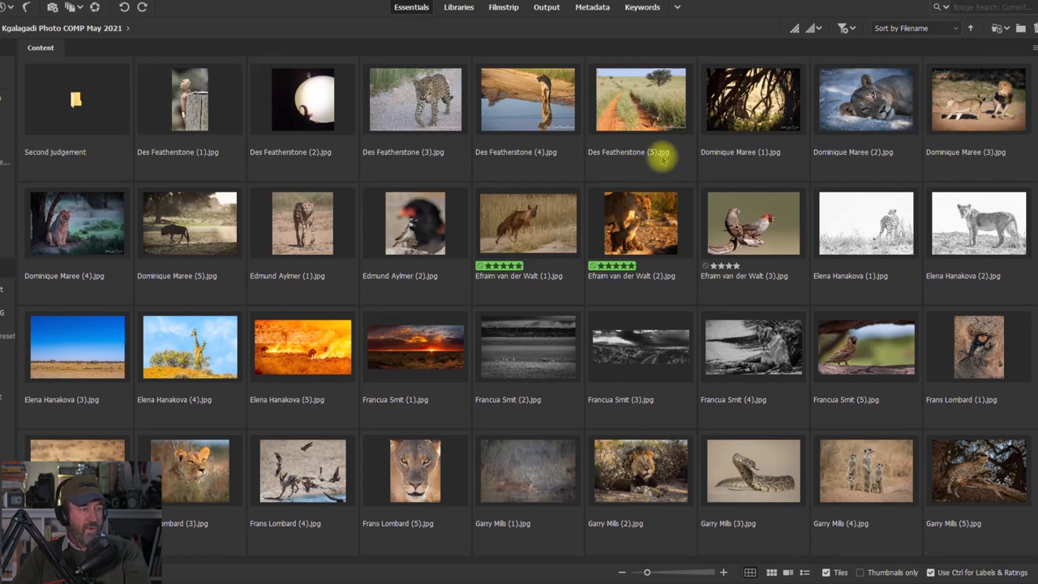
{"action": "mouse_move", "coordinate": [717, 240]}
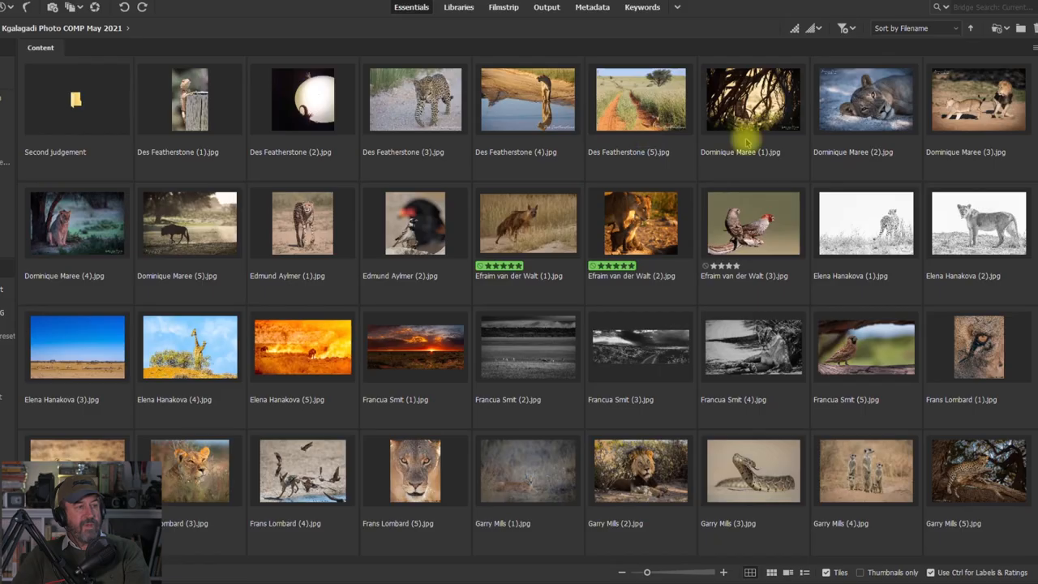
Preview the cat-among-branches photo full-screen, then select the animal-on-orange-sand photo.
{"action": "double_click", "coordinate": [752, 99]}
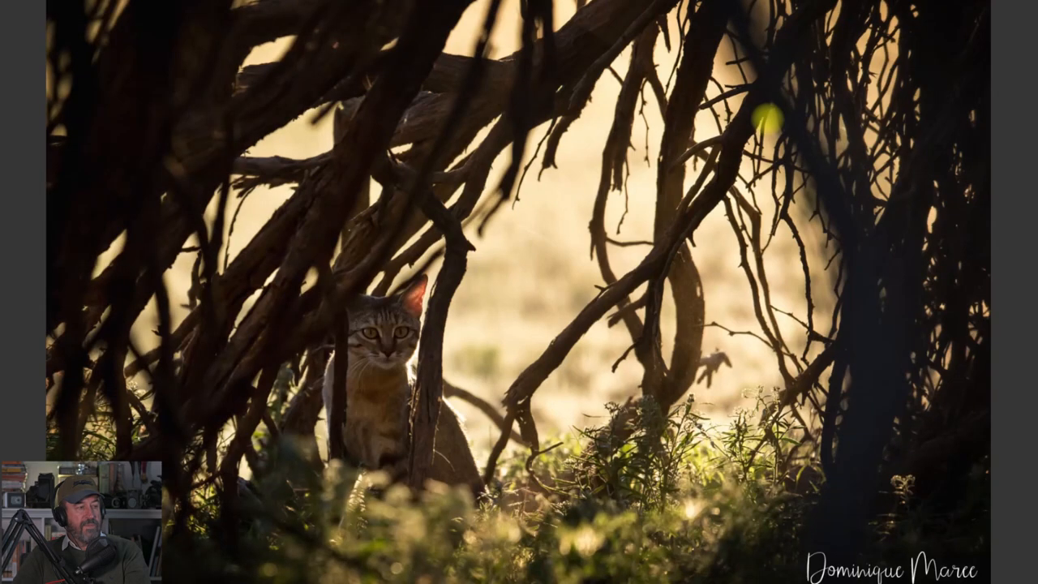
{"action": "mouse_move", "coordinate": [791, 120]}
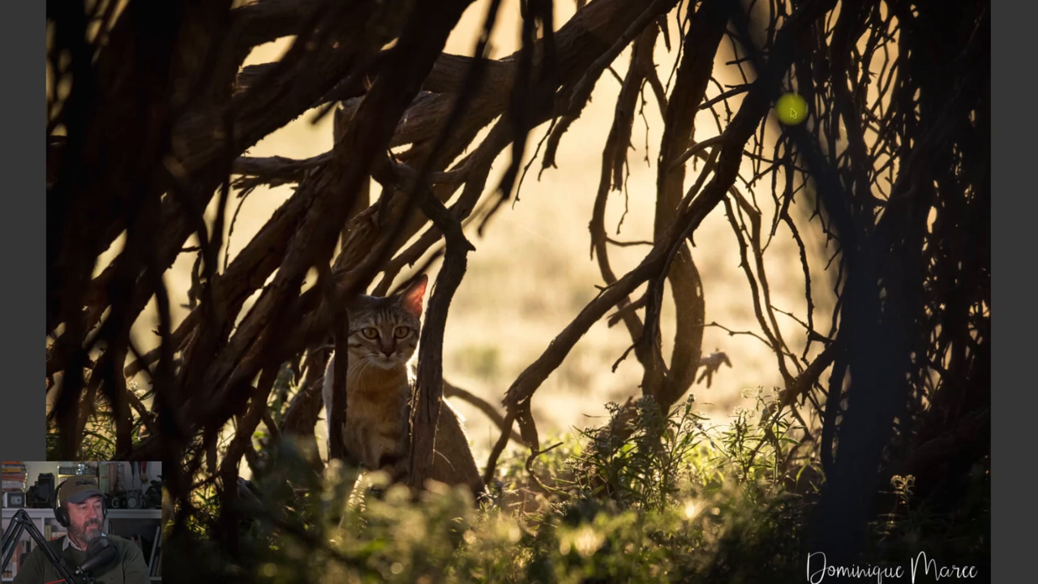
{"action": "mouse_move", "coordinate": [794, 110]}
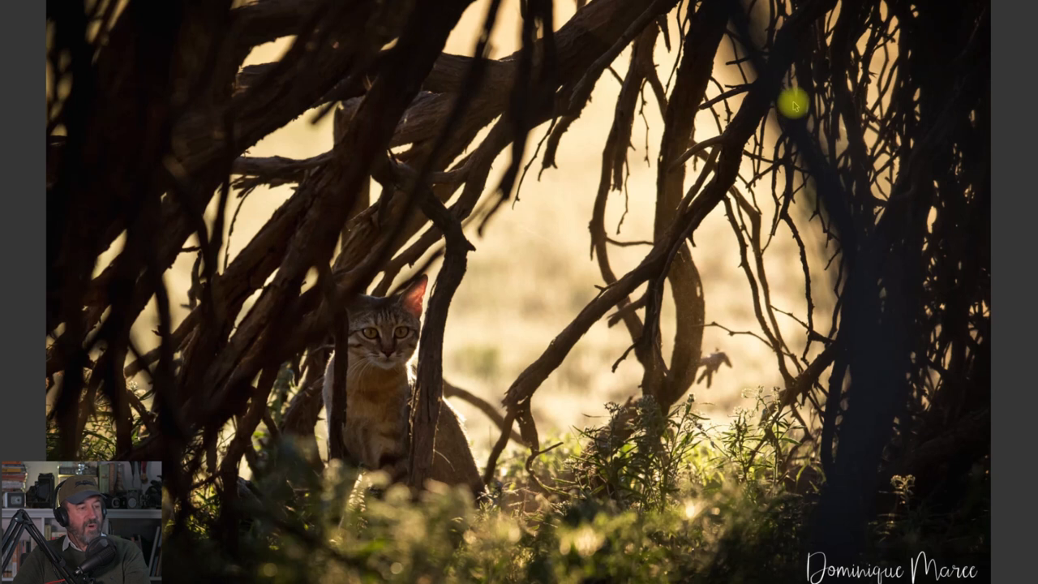
{"action": "mouse_move", "coordinate": [825, 560]}
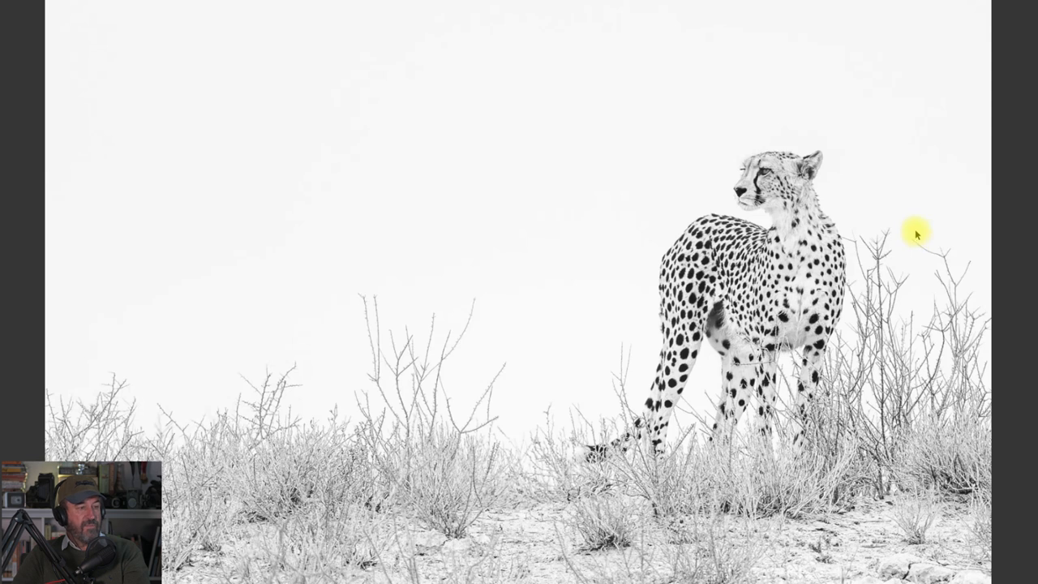
{"action": "mouse_move", "coordinate": [915, 225]}
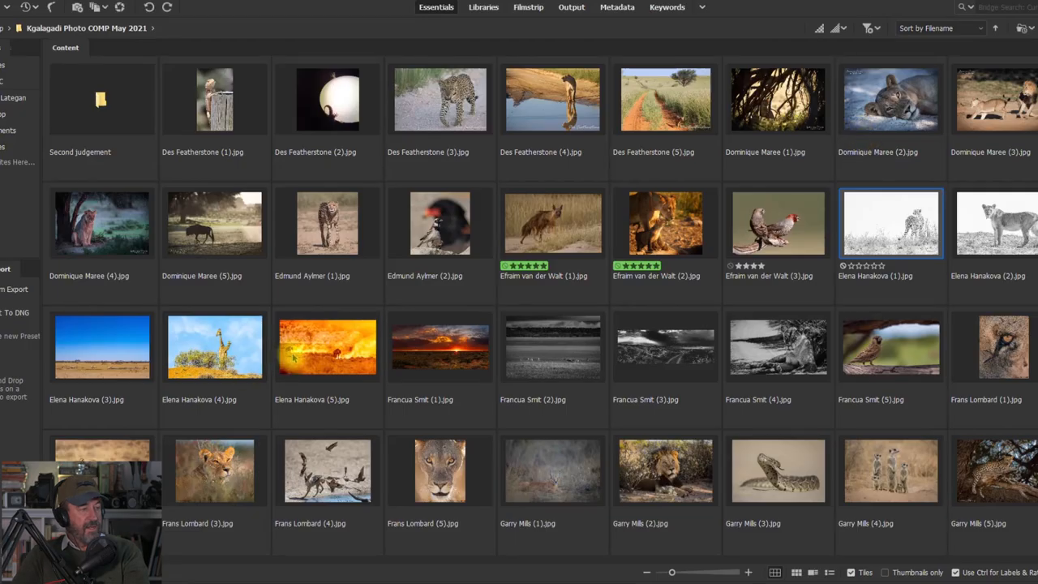
{"action": "double_click", "coordinate": [328, 347]}
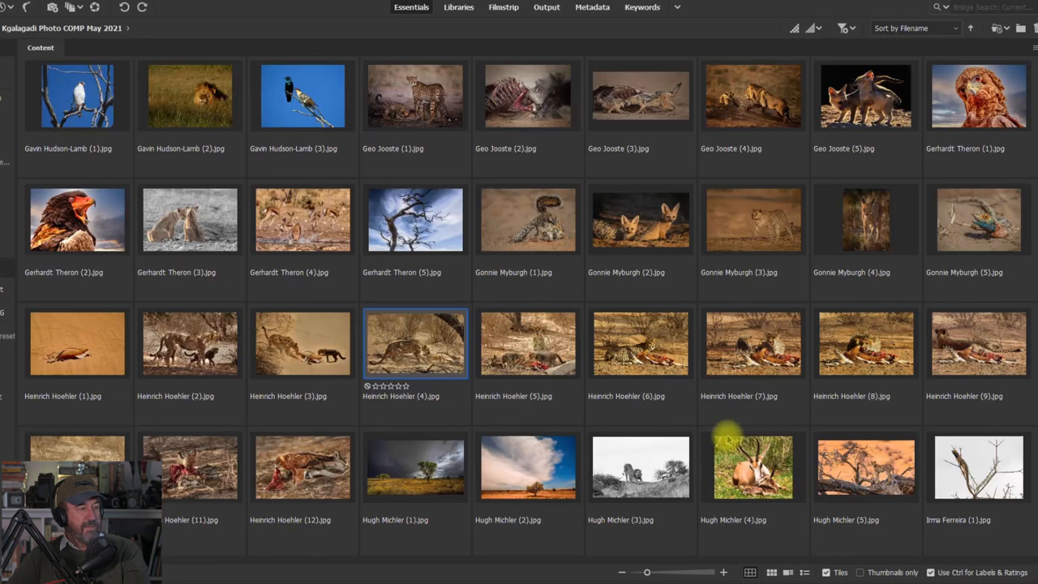
{"action": "left_click", "coordinate": [78, 343]}
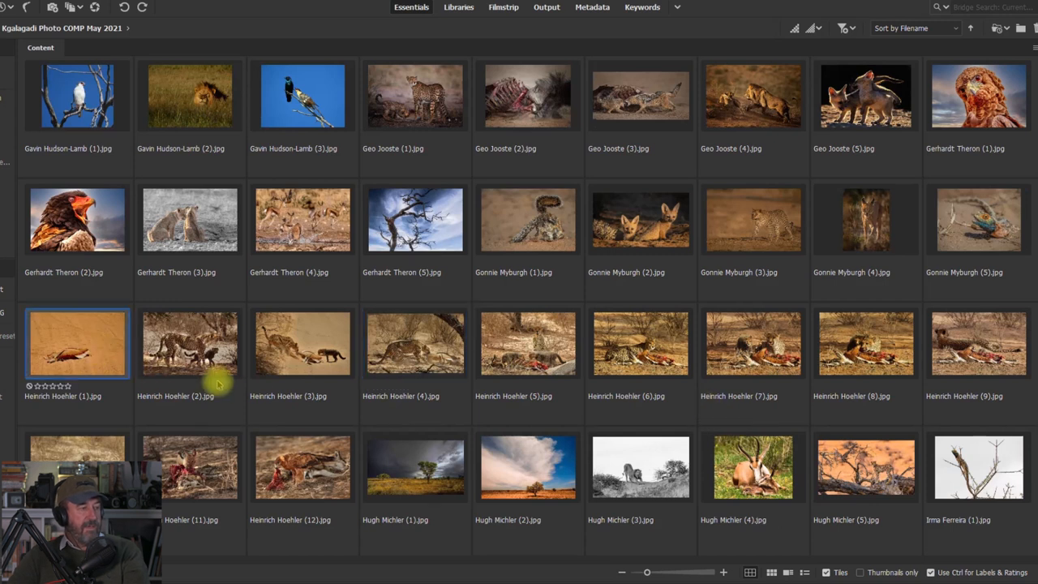
{"action": "mouse_move", "coordinate": [409, 365]}
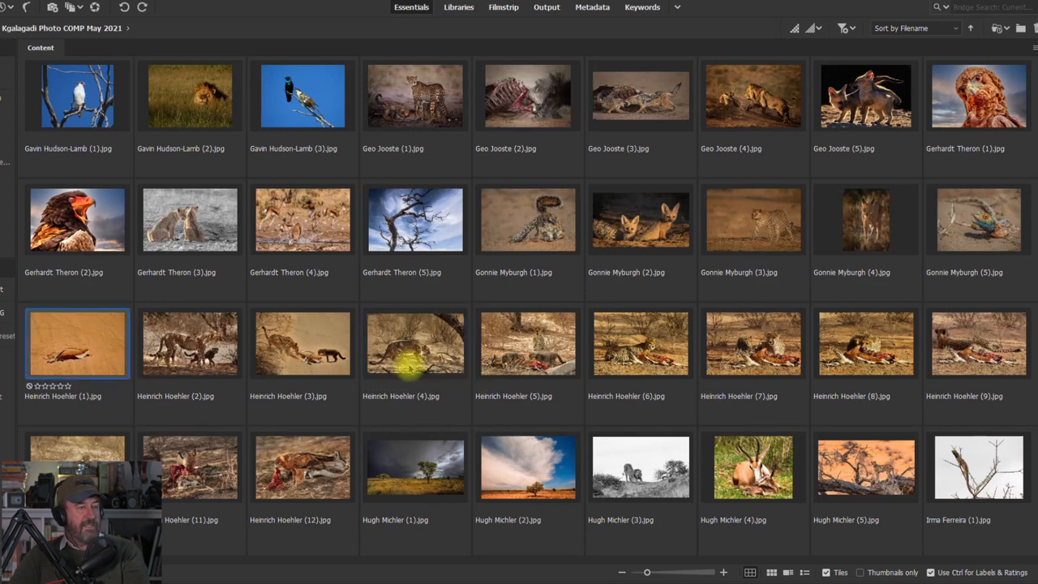
{"action": "mouse_move", "coordinate": [752, 349]}
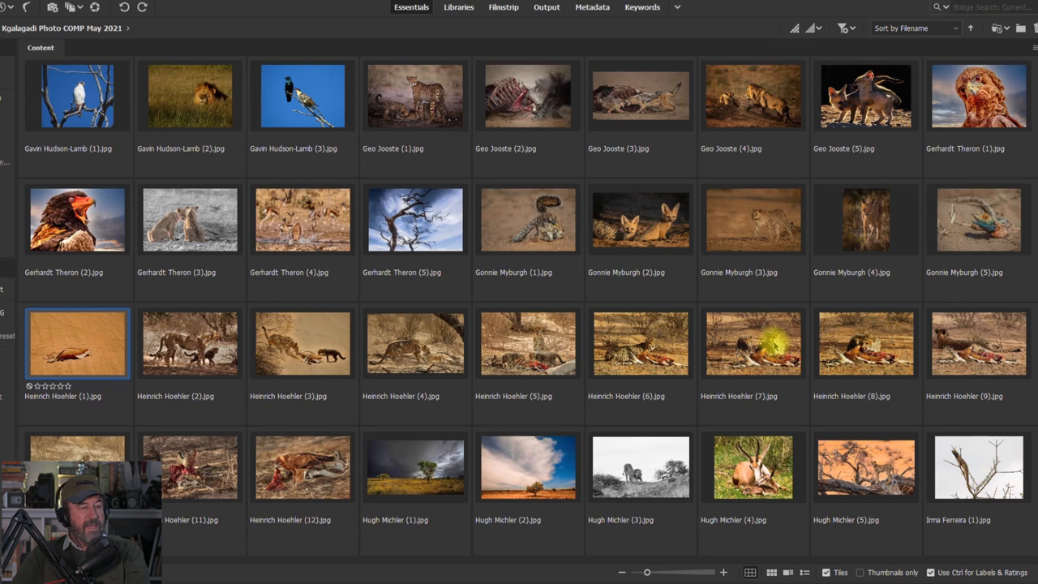
{"action": "mouse_move", "coordinate": [697, 339]}
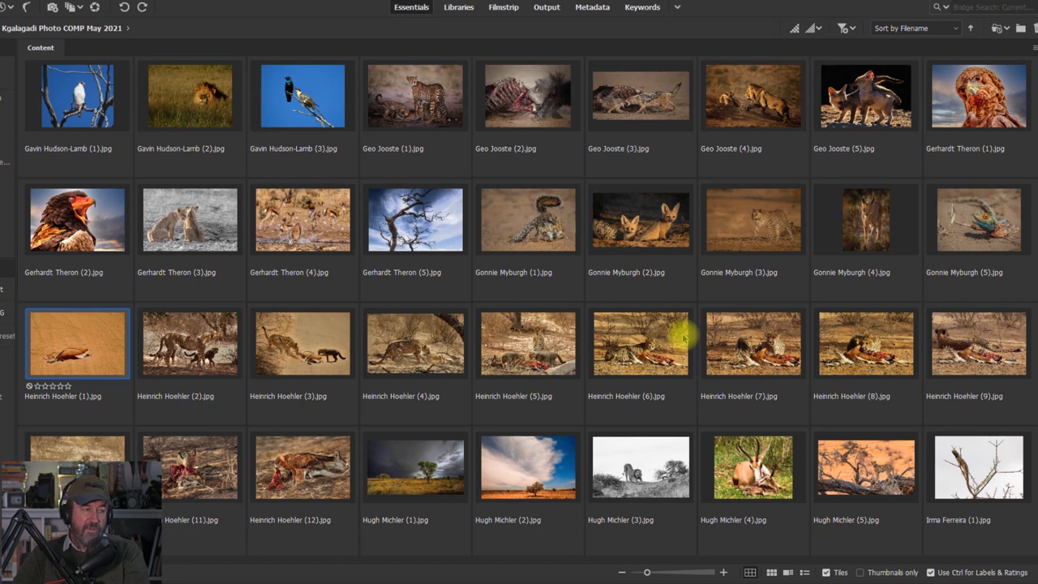
{"action": "mouse_move", "coordinate": [673, 325]}
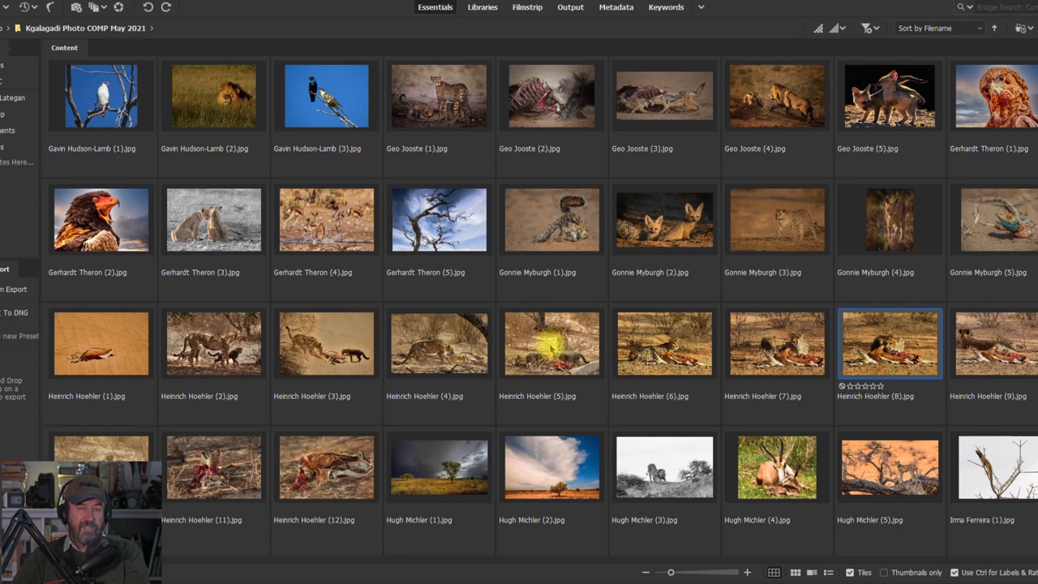
Scroll further down the entries and enter the Second judgement shortlist folder.
{"action": "scroll", "scroll_direction": "down", "scroll_amount": 3}
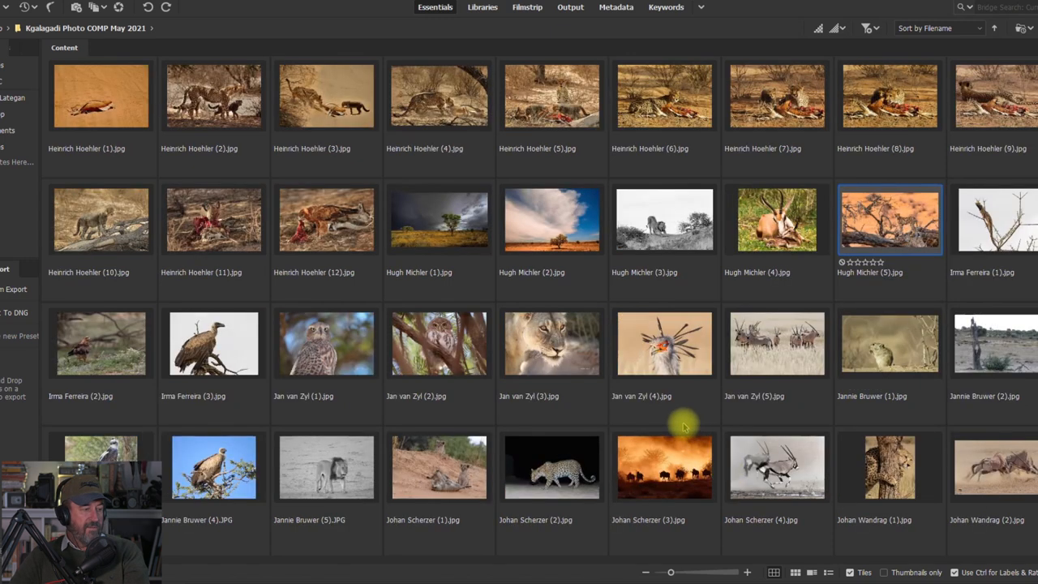
{"action": "scroll", "scroll_direction": "down", "scroll_amount": 3}
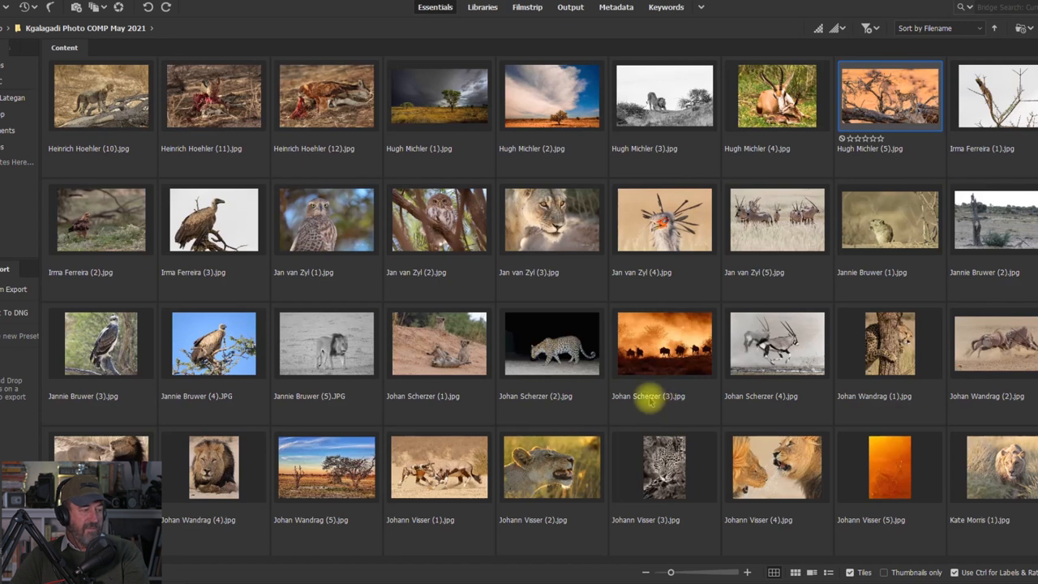
{"action": "scroll", "scroll_direction": "down", "scroll_amount": 3}
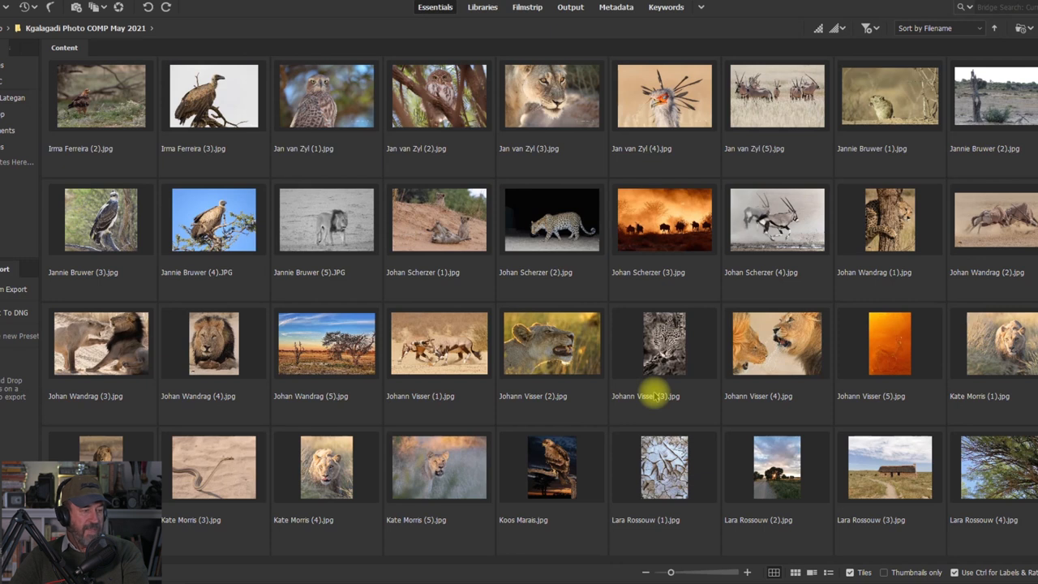
{"action": "mouse_move", "coordinate": [629, 350]}
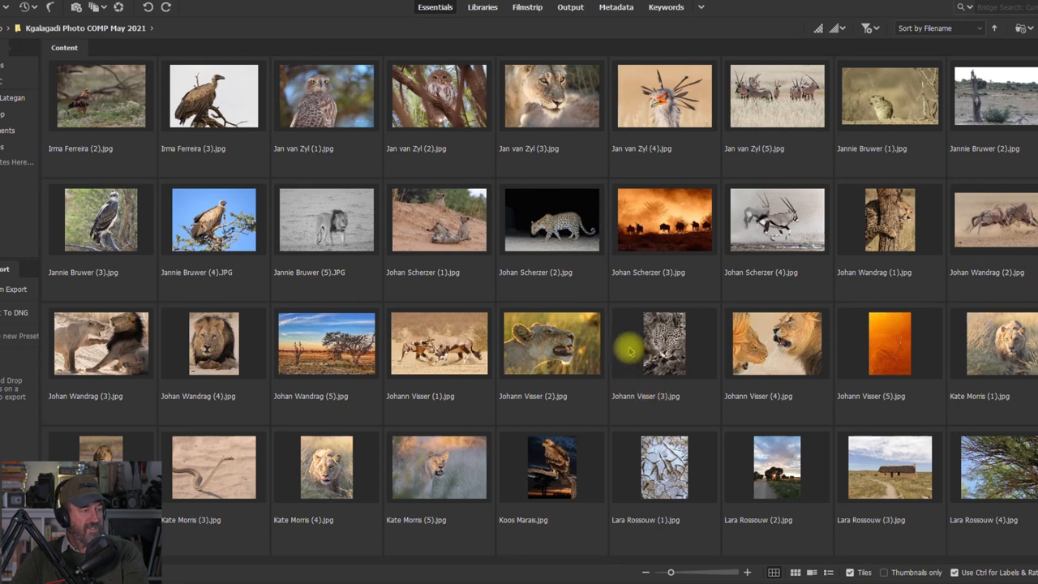
{"action": "mouse_move", "coordinate": [603, 350]}
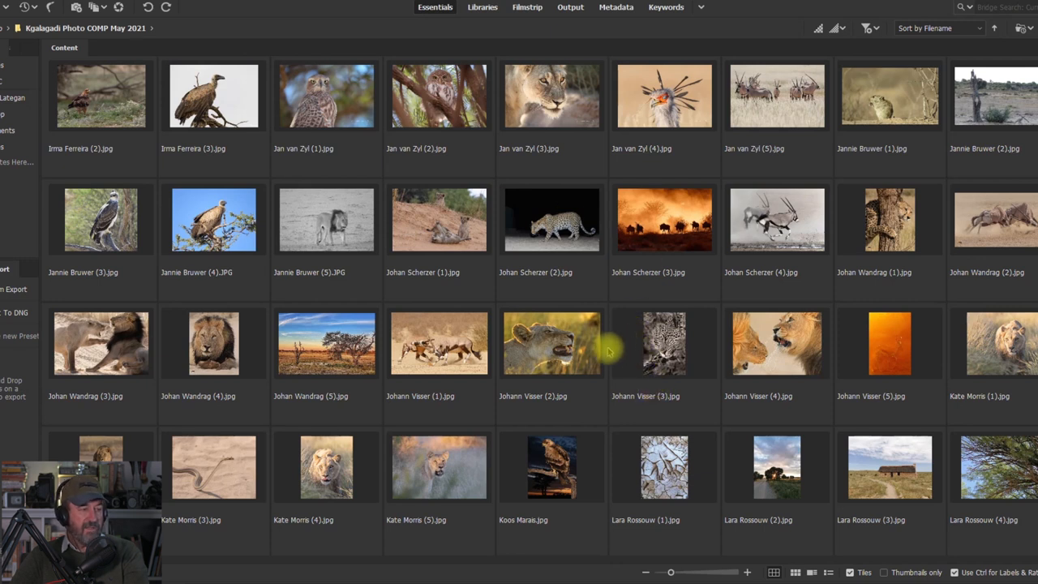
{"action": "mouse_move", "coordinate": [608, 363]}
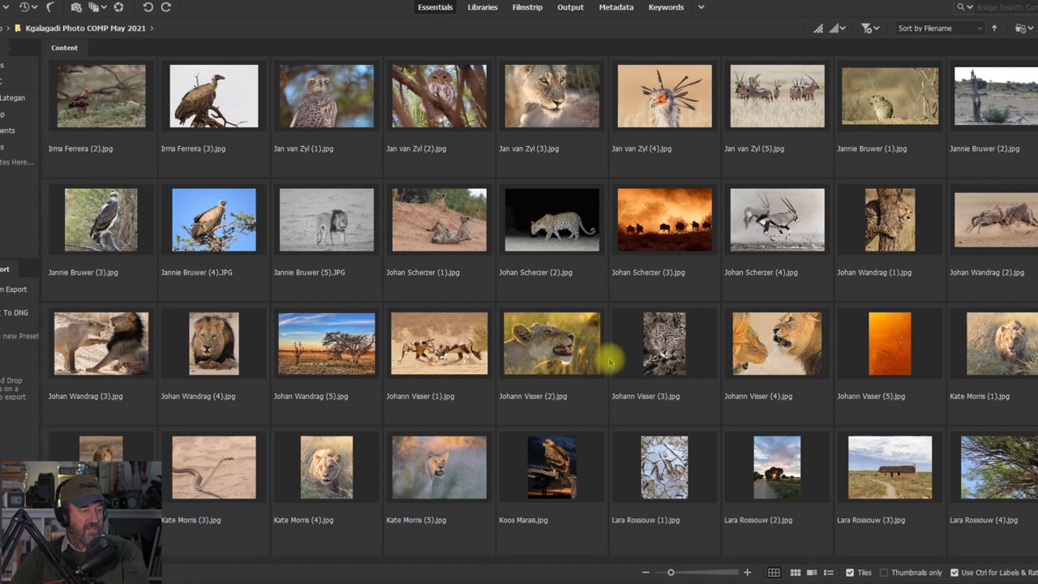
{"action": "left_click", "coordinate": [188, 27]}
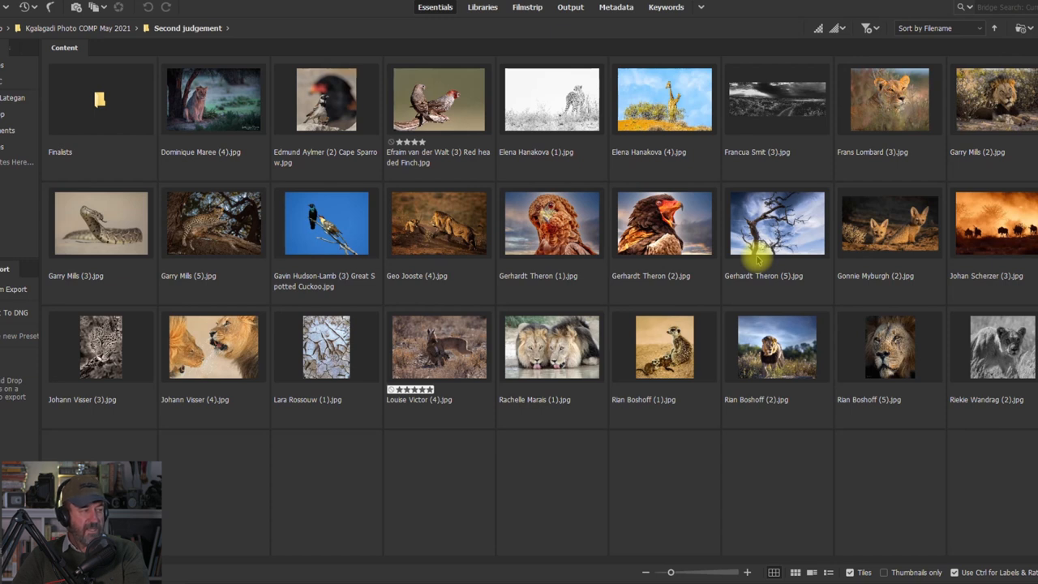
{"action": "mouse_move", "coordinate": [856, 201]}
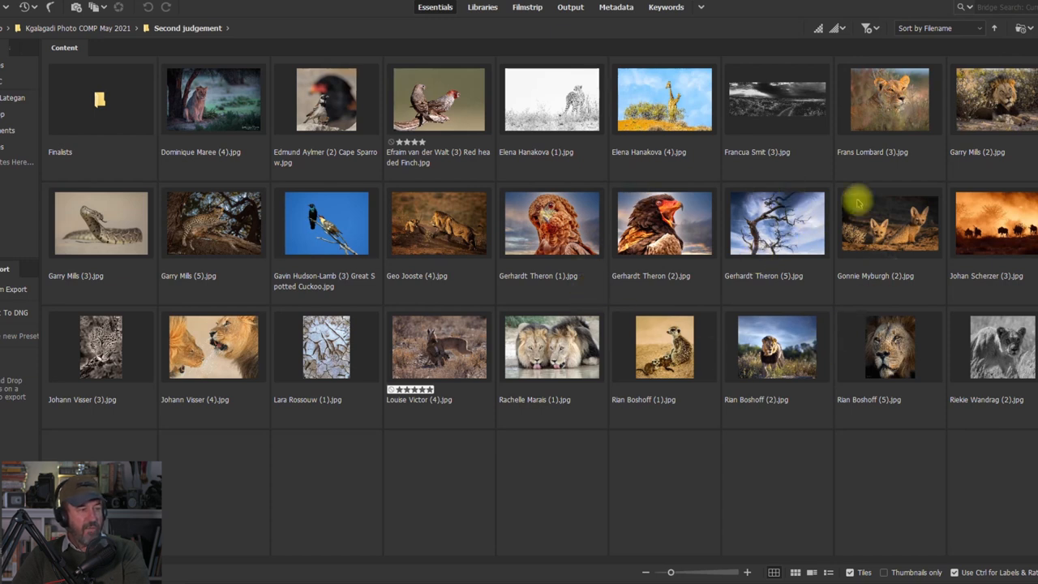
{"action": "mouse_move", "coordinate": [683, 486]}
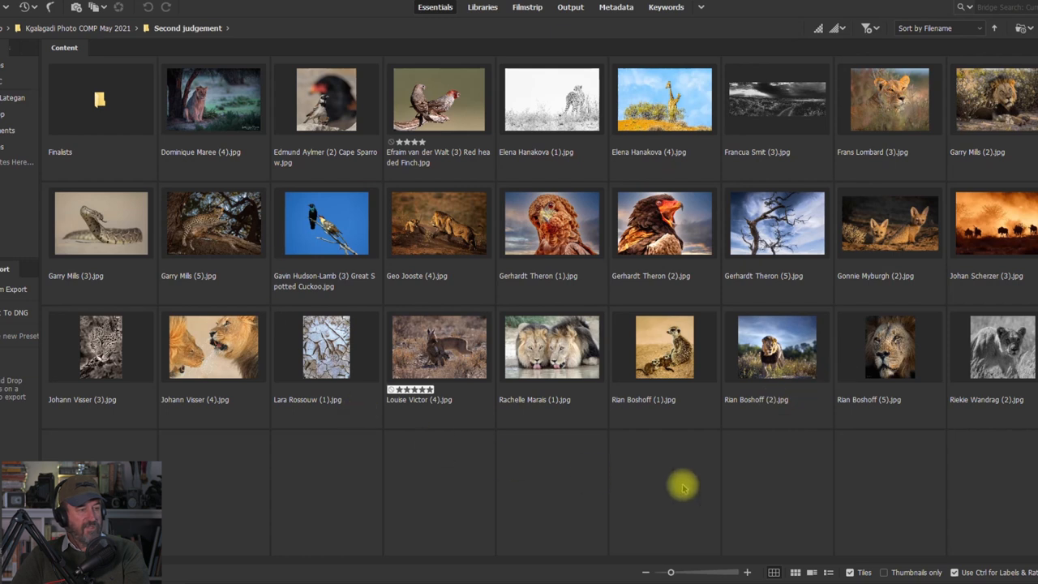
{"action": "mouse_move", "coordinate": [980, 153]}
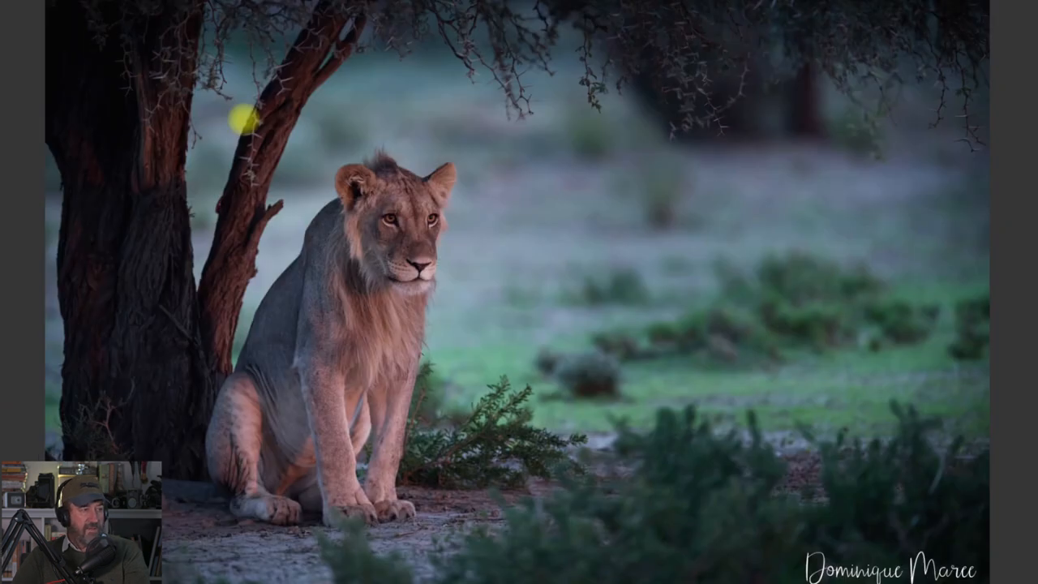
{"action": "mouse_move", "coordinate": [402, 130]}
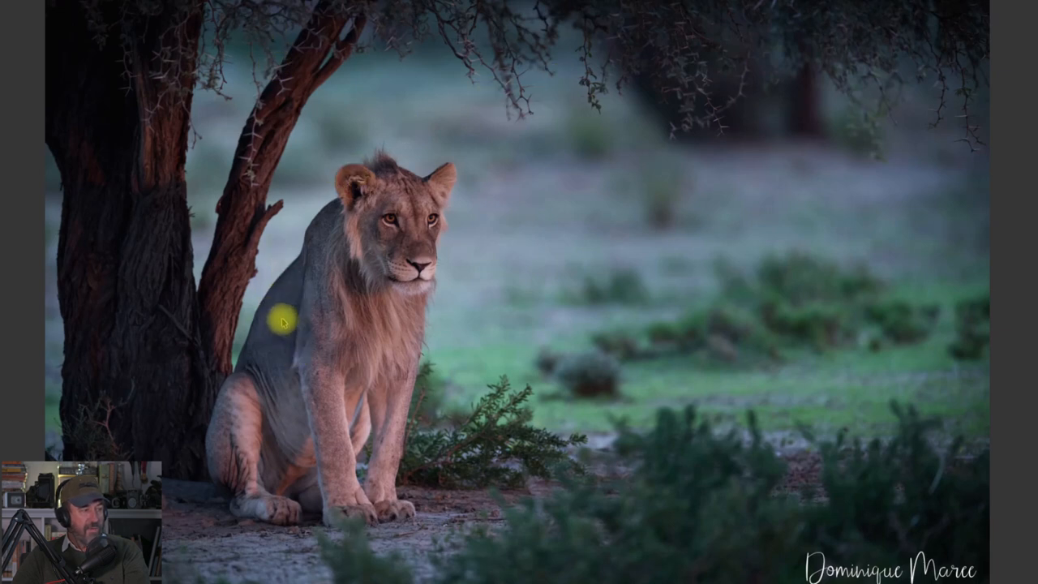
{"action": "mouse_move", "coordinate": [298, 103]}
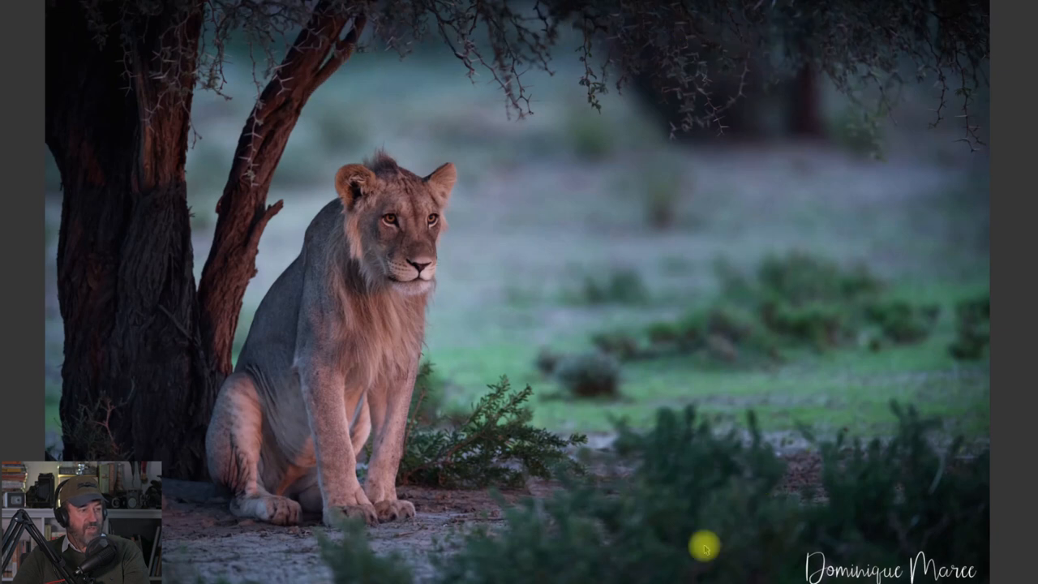
{"action": "mouse_move", "coordinate": [764, 489]}
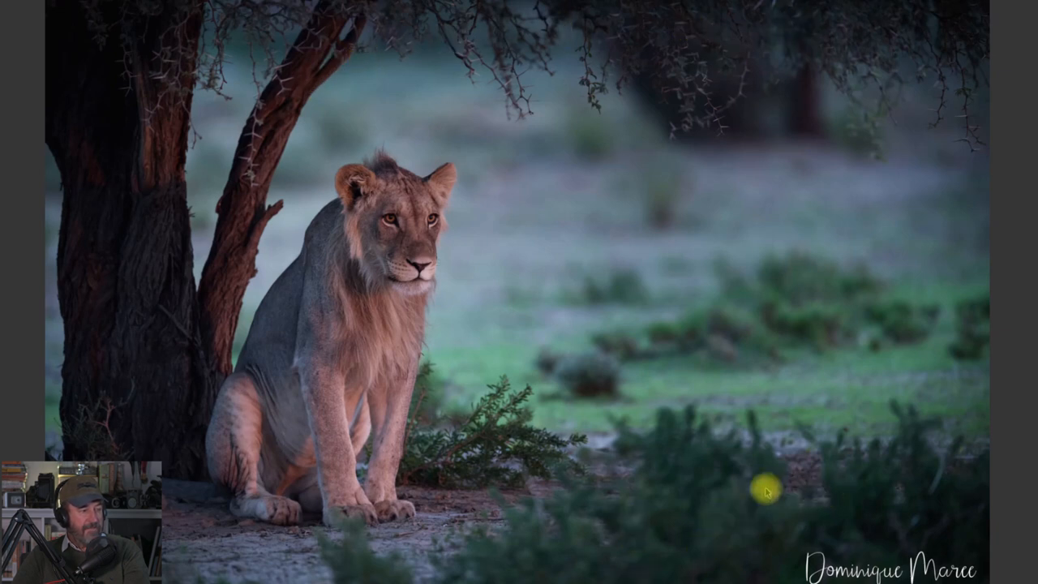
{"action": "mouse_move", "coordinate": [261, 256]}
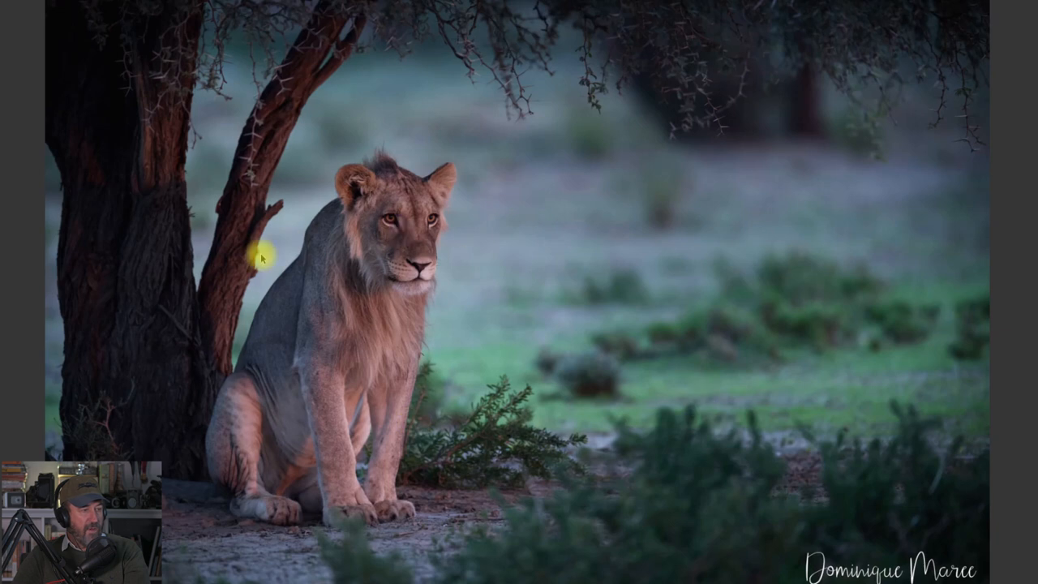
{"action": "mouse_move", "coordinate": [560, 282]}
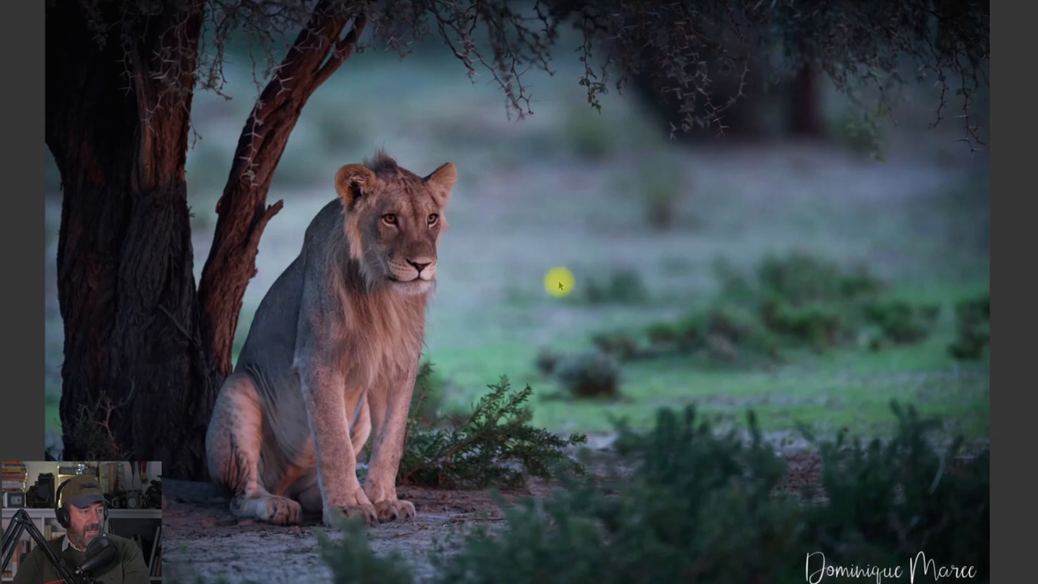
{"action": "mouse_move", "coordinate": [571, 315]}
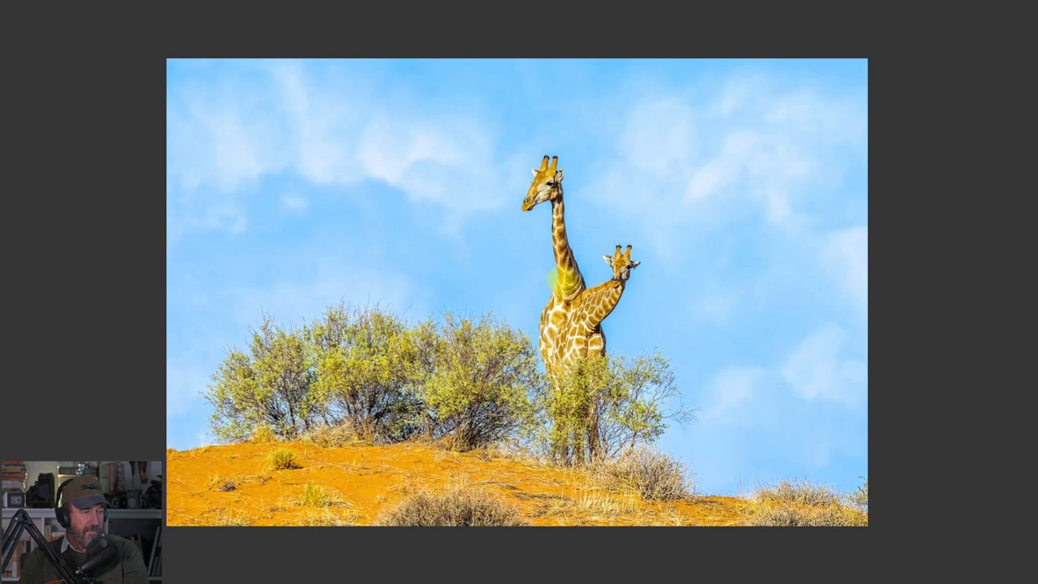
{"action": "mouse_move", "coordinate": [778, 46]}
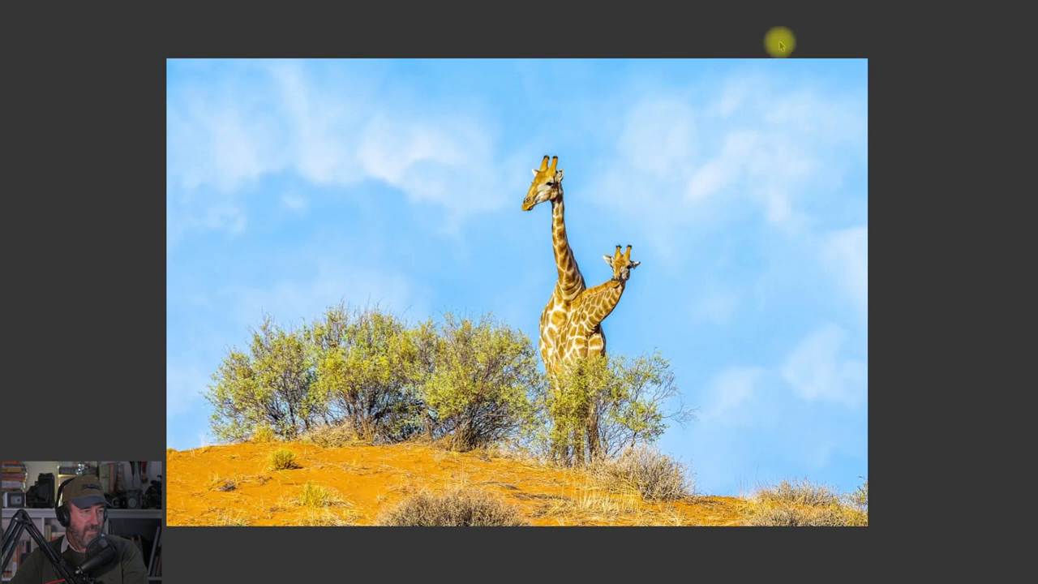
{"action": "mouse_move", "coordinate": [764, 384]}
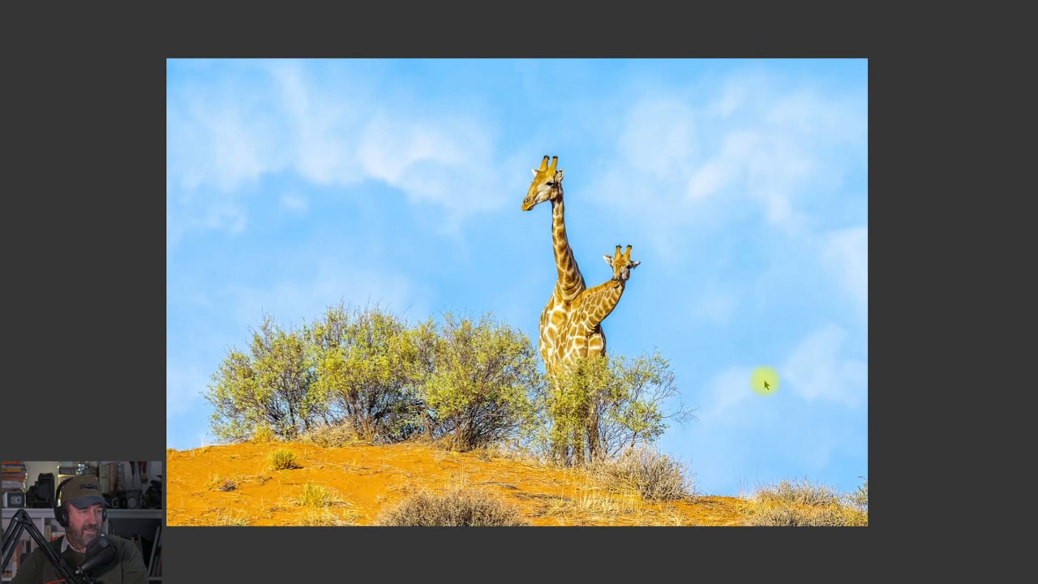
{"action": "mouse_move", "coordinate": [549, 121]}
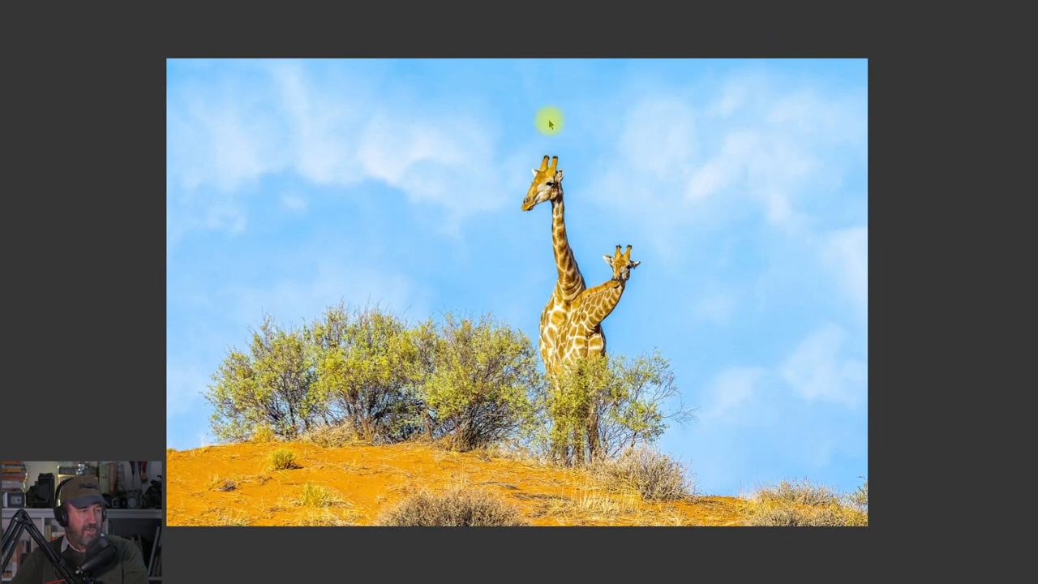
{"action": "mouse_move", "coordinate": [782, 358]}
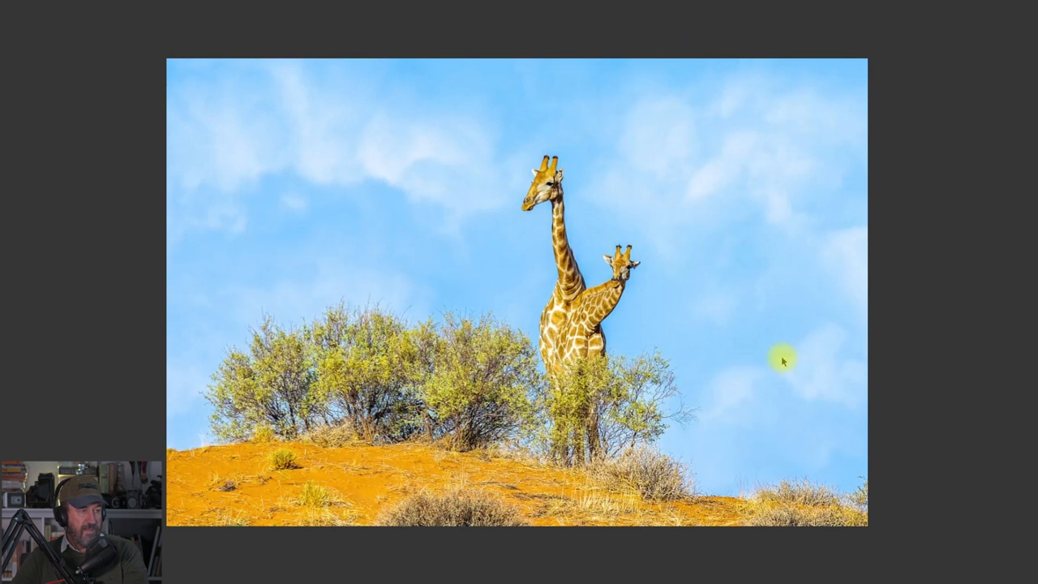
{"action": "mouse_move", "coordinate": [603, 153]}
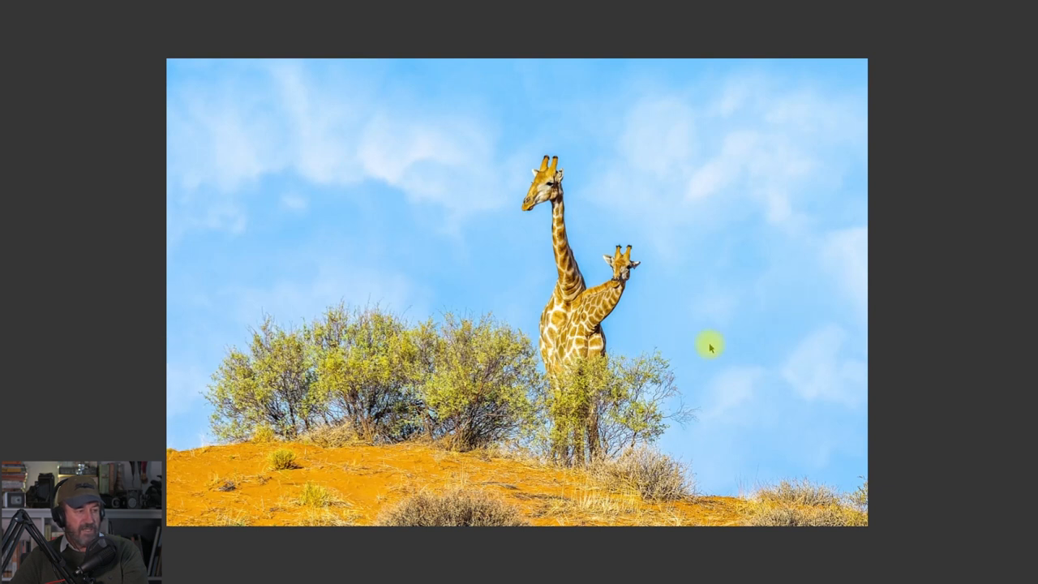
{"action": "mouse_move", "coordinate": [888, 318]}
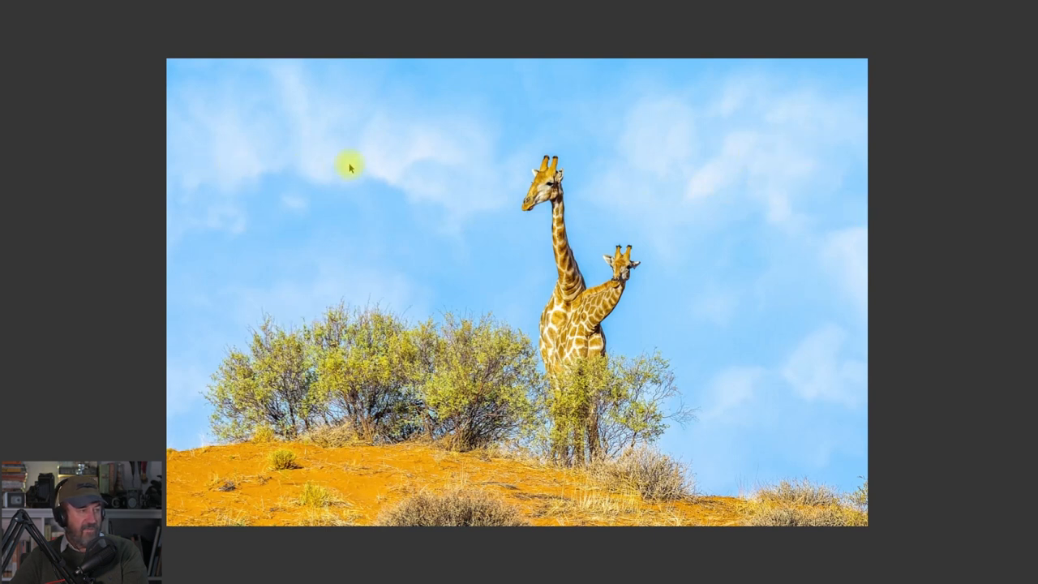
{"action": "mouse_move", "coordinate": [805, 278]}
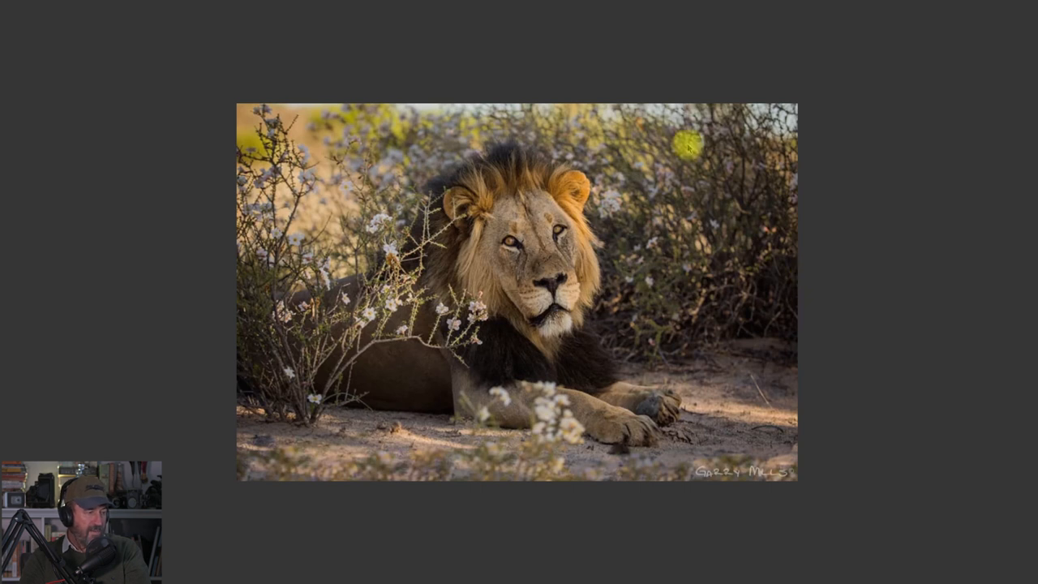
{"action": "mouse_move", "coordinate": [564, 441]}
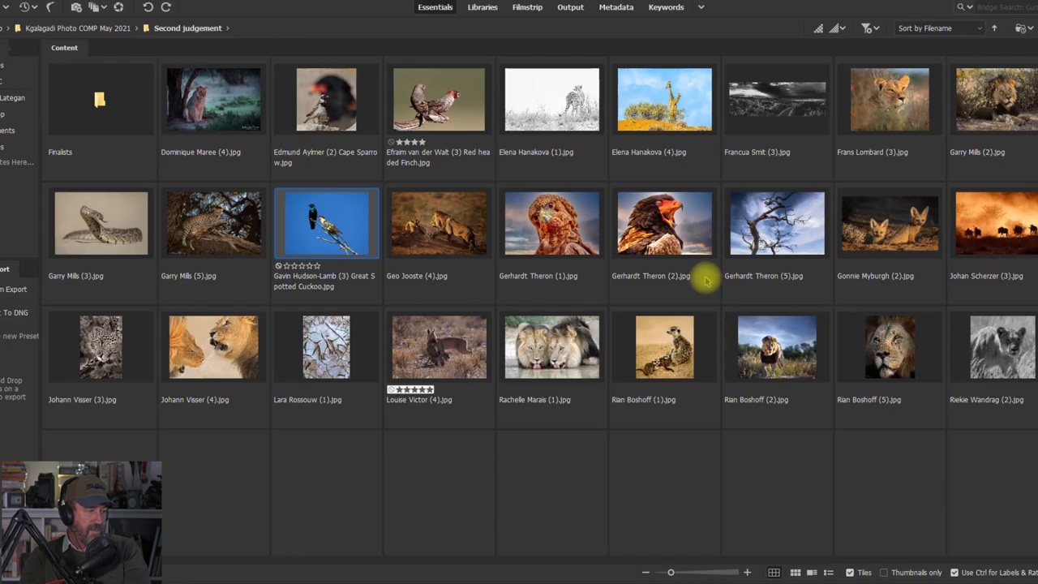
Show the lion confronting the snarling lioness full-screen for critique.
{"action": "double_click", "coordinate": [326, 224]}
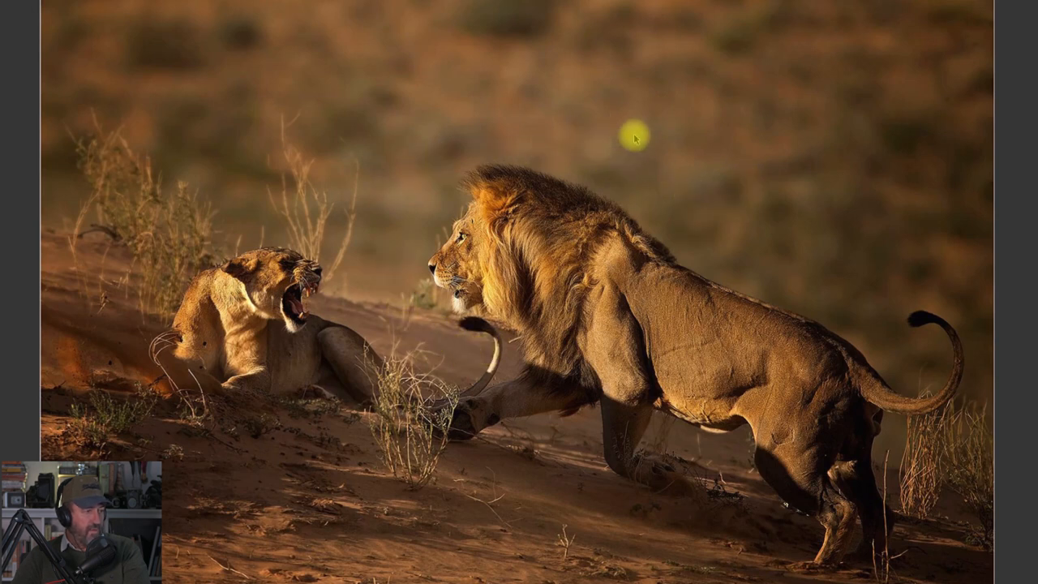
{"action": "mouse_move", "coordinate": [431, 124]}
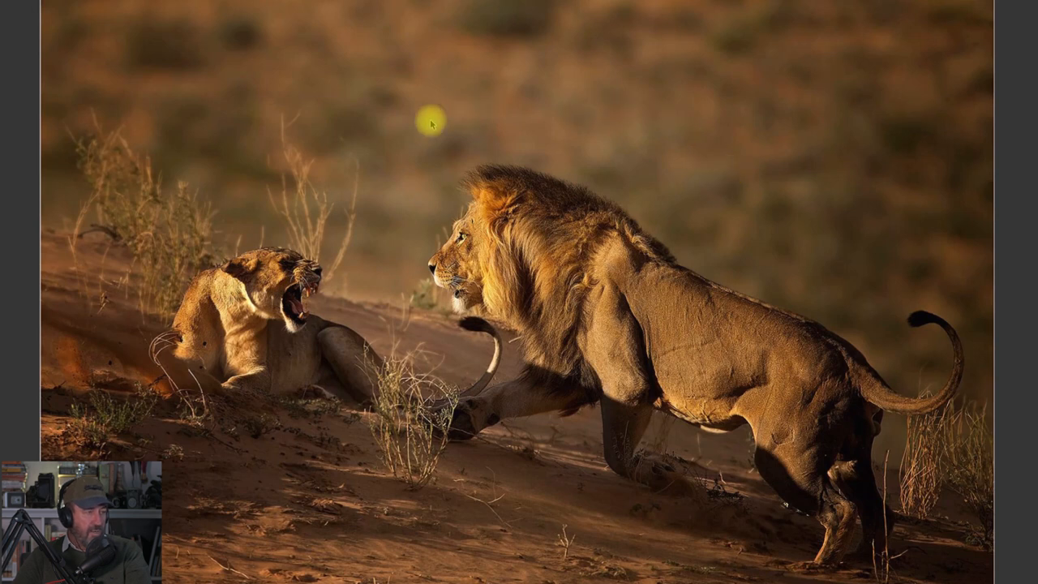
{"action": "mouse_move", "coordinate": [575, 256]}
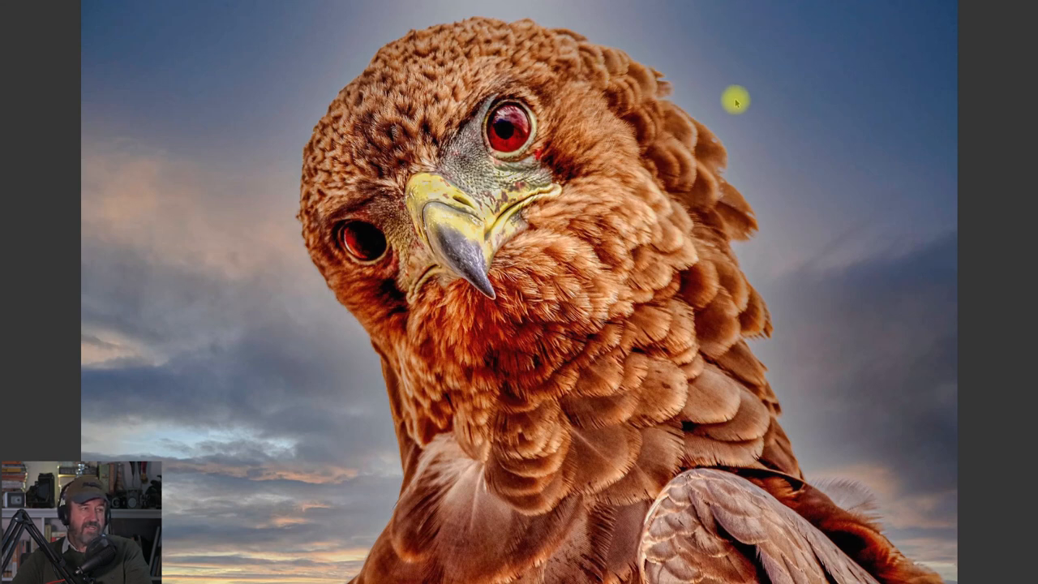
{"action": "mouse_move", "coordinate": [749, 117]}
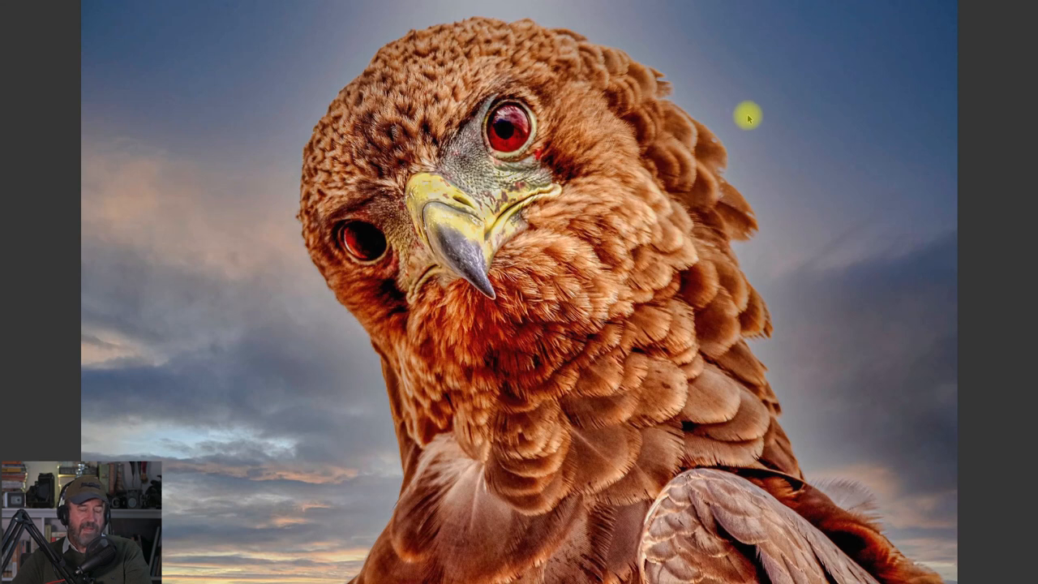
{"action": "mouse_move", "coordinate": [751, 105]}
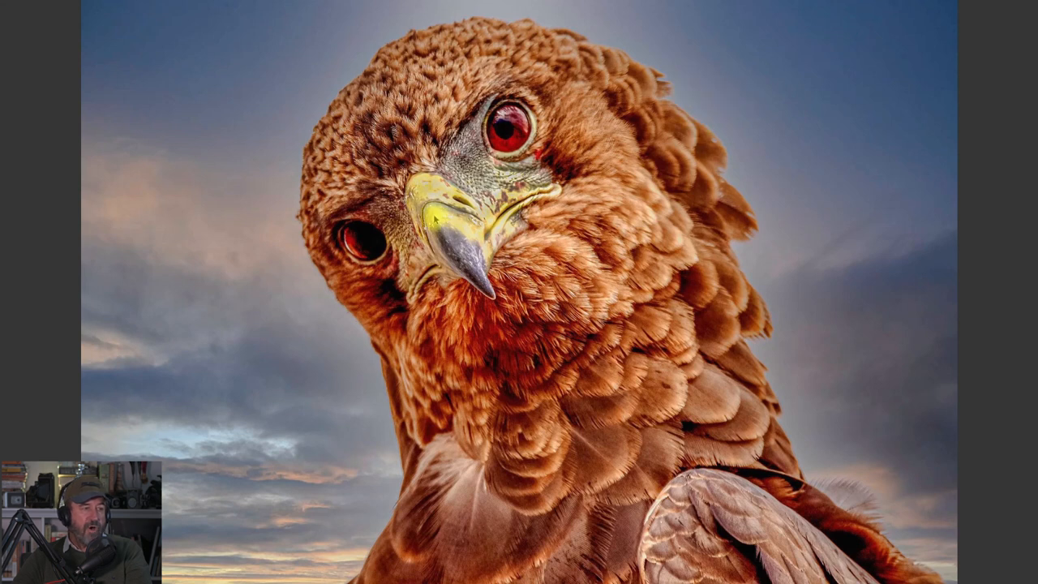
{"action": "mouse_move", "coordinate": [667, 117]}
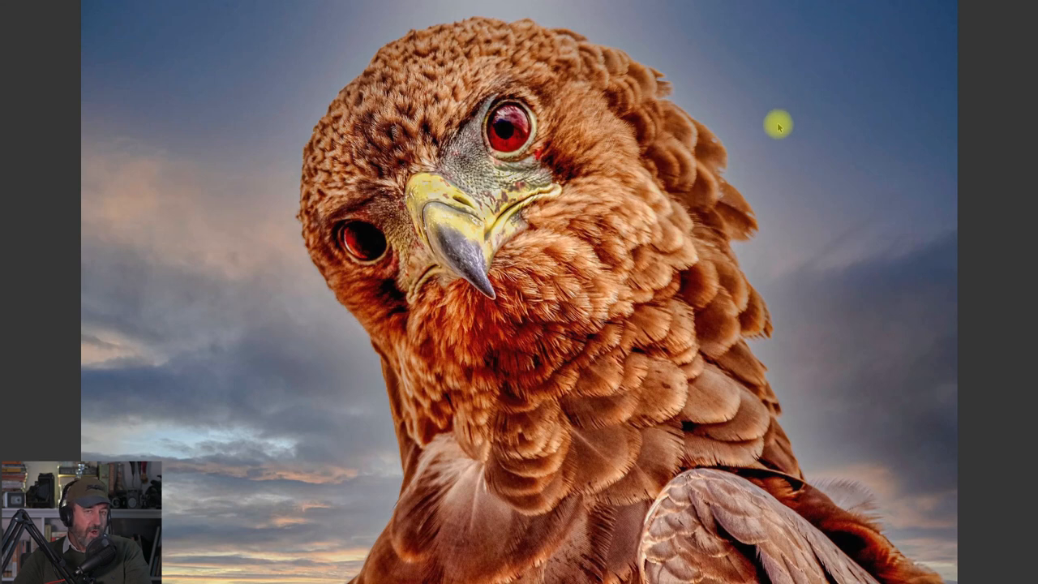
{"action": "mouse_move", "coordinate": [651, 167]}
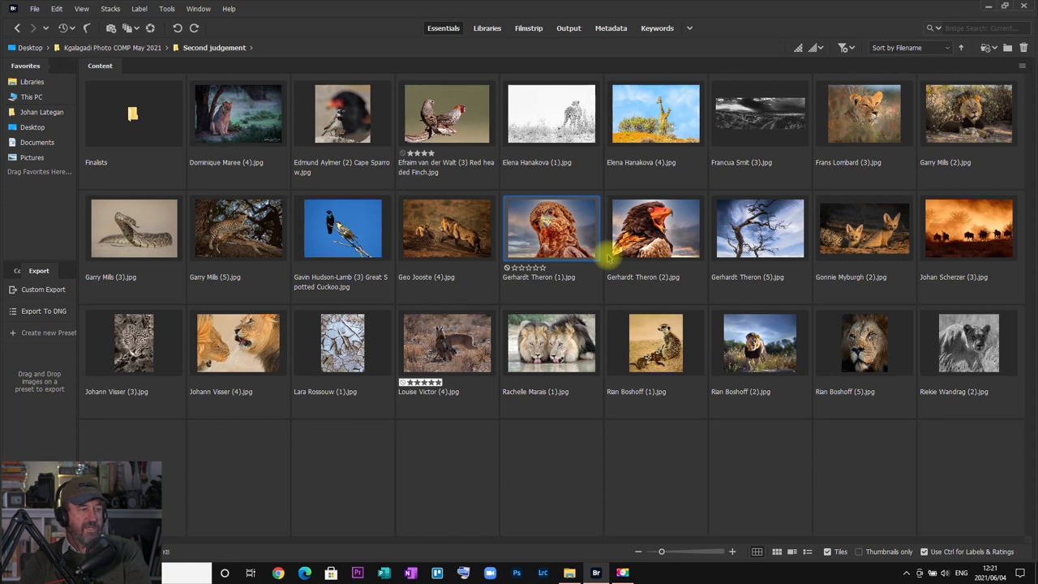
{"action": "double_click", "coordinate": [551, 227]}
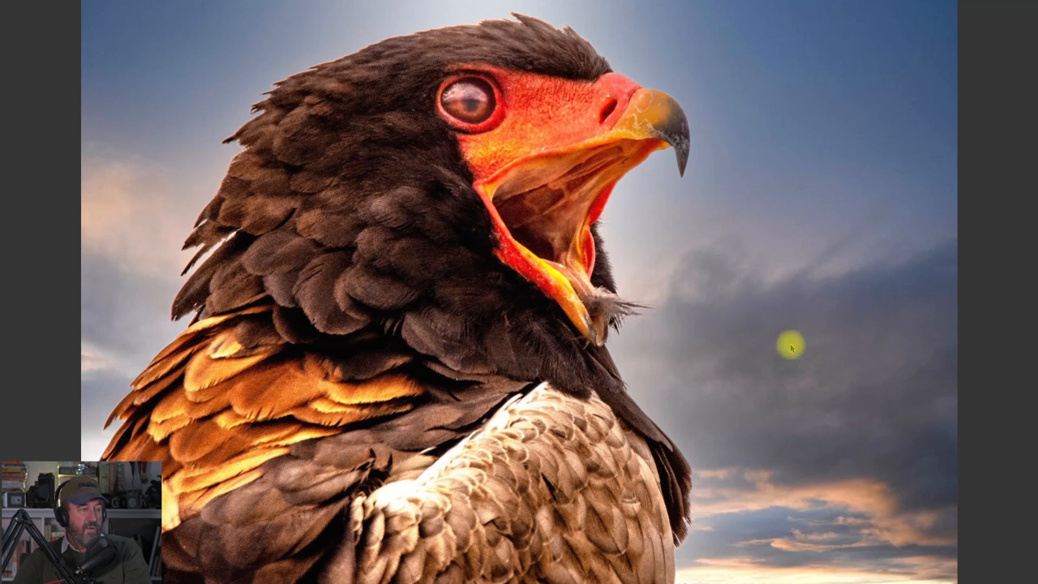
{"action": "mouse_move", "coordinate": [804, 307]}
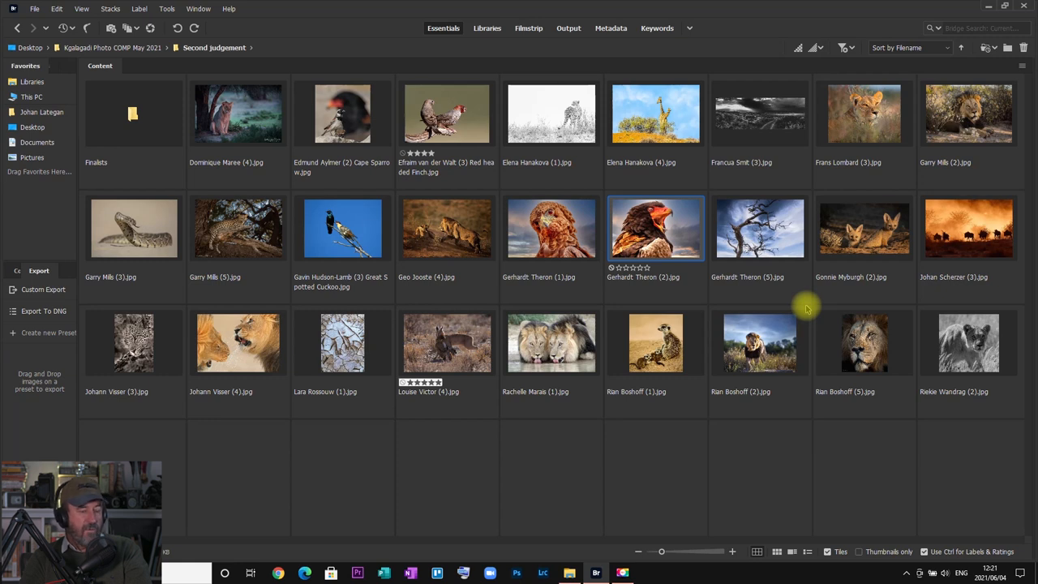
{"action": "double_click", "coordinate": [655, 227]}
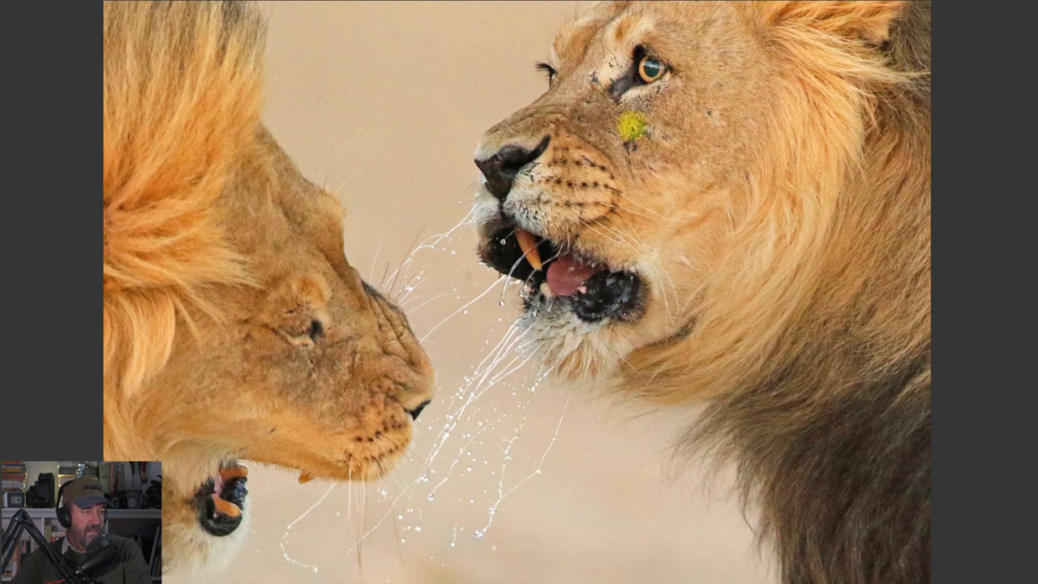
{"action": "mouse_move", "coordinate": [766, 154]}
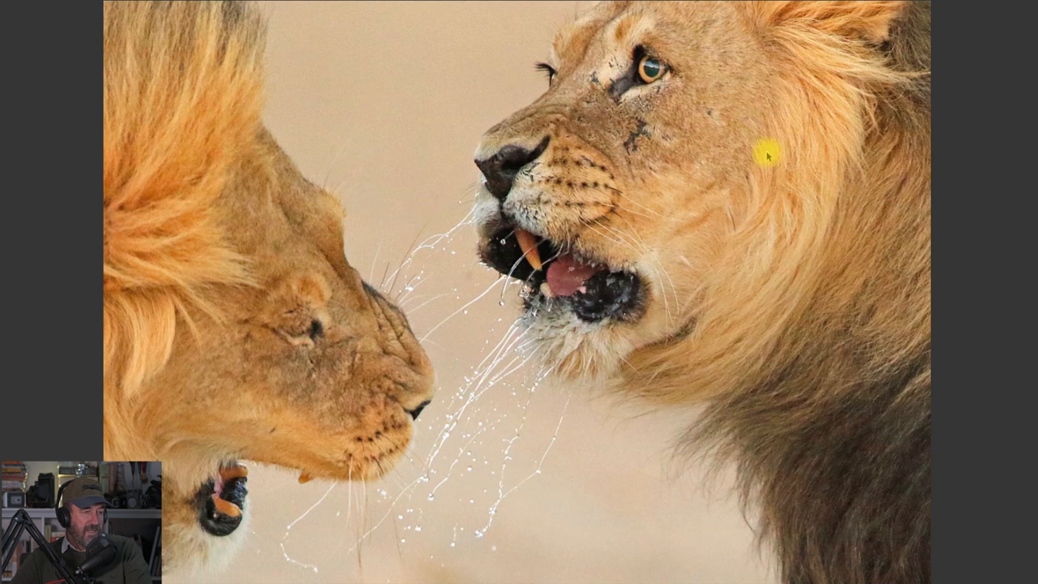
{"action": "mouse_move", "coordinate": [775, 169]}
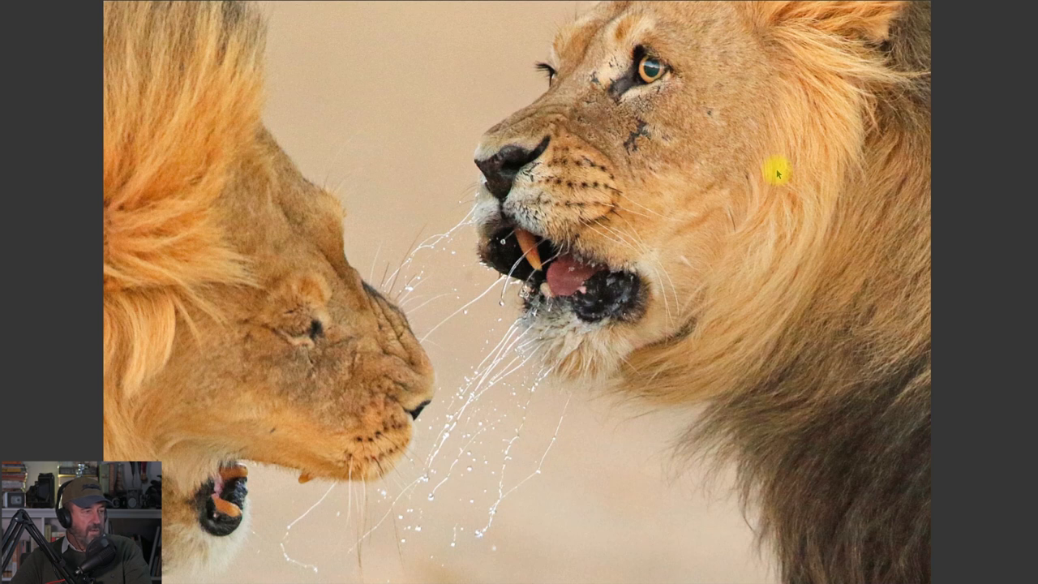
{"action": "mouse_move", "coordinate": [777, 193]}
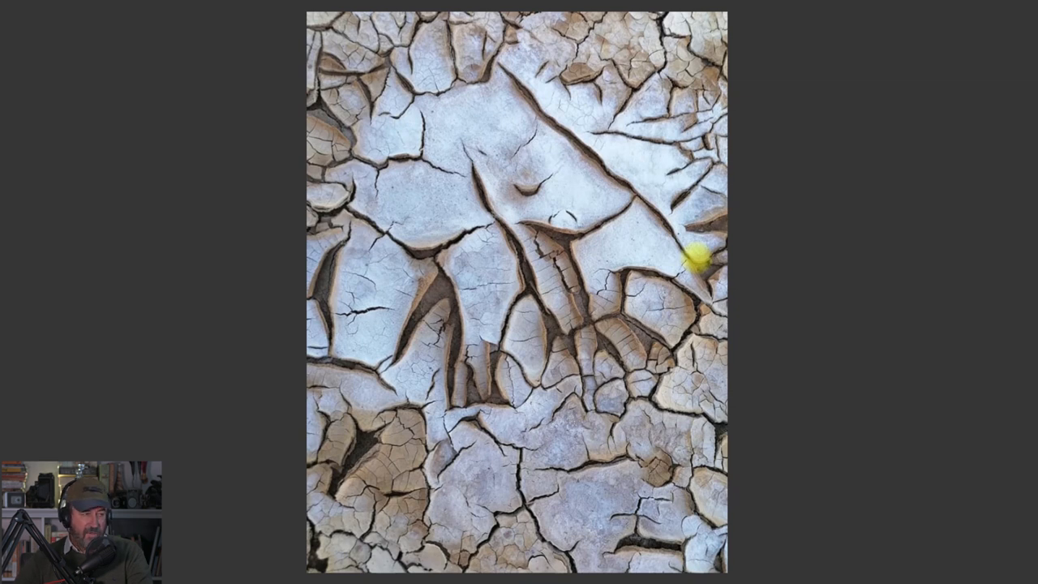
{"action": "mouse_move", "coordinate": [422, 68]}
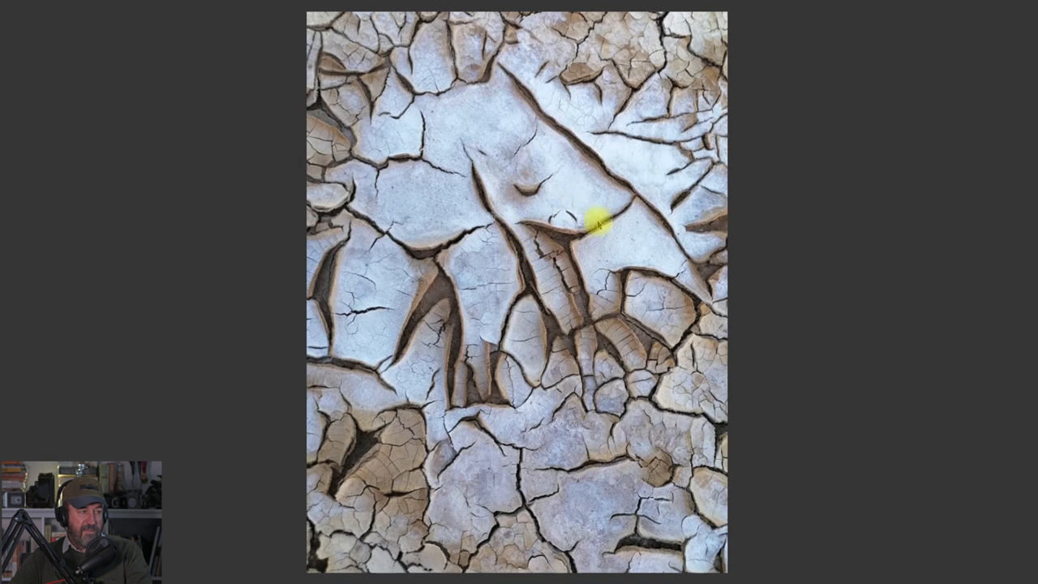
{"action": "mouse_move", "coordinate": [436, 52]}
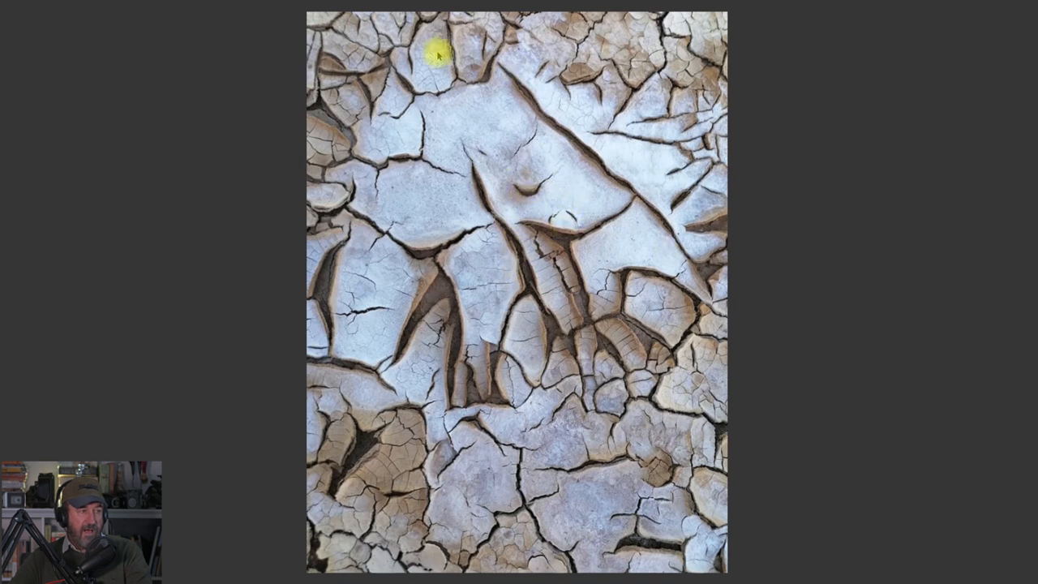
{"action": "mouse_move", "coordinate": [548, 306]}
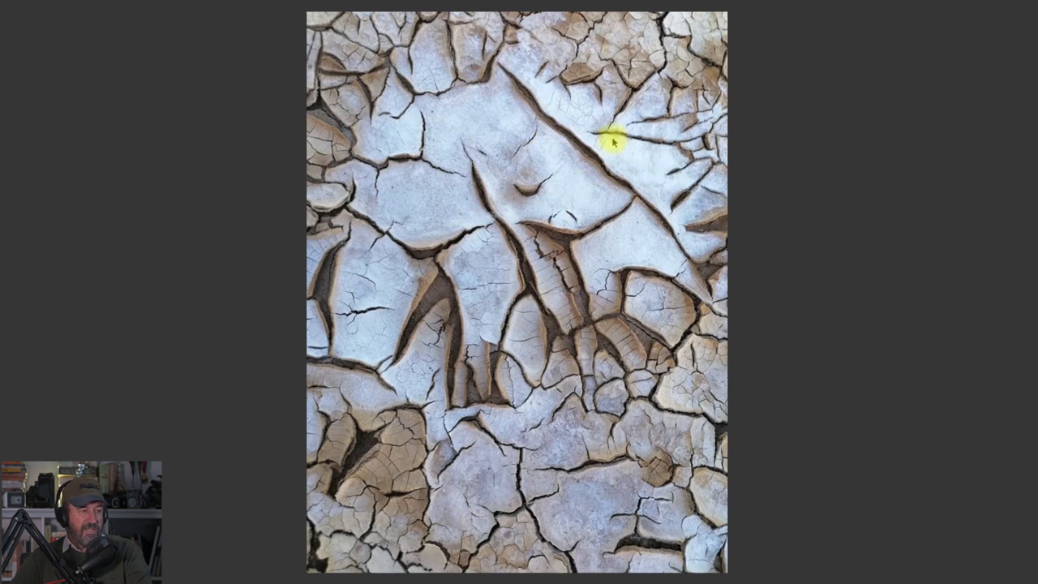
{"action": "mouse_move", "coordinate": [431, 107]}
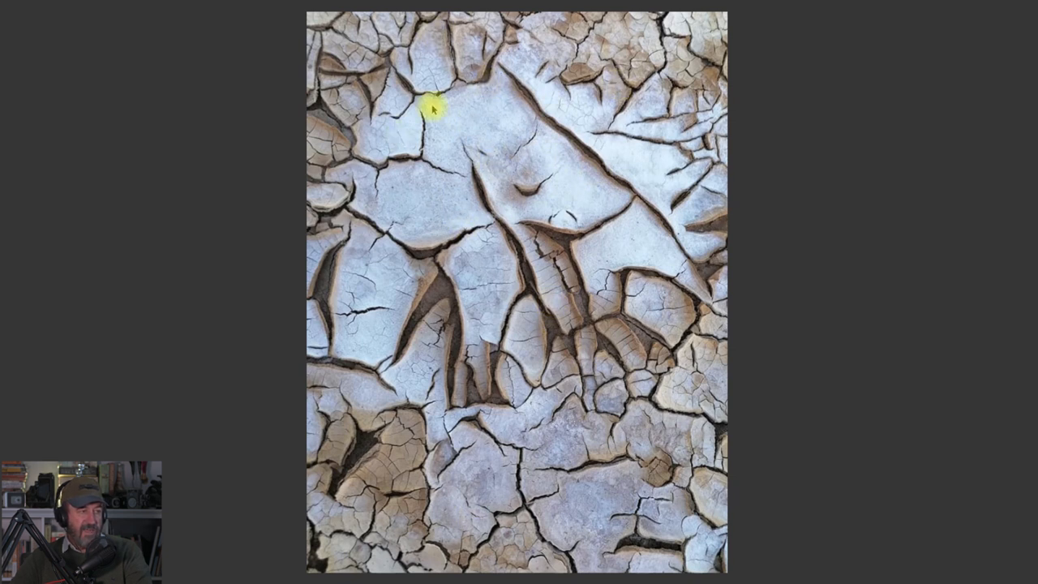
{"action": "mouse_move", "coordinate": [516, 153]}
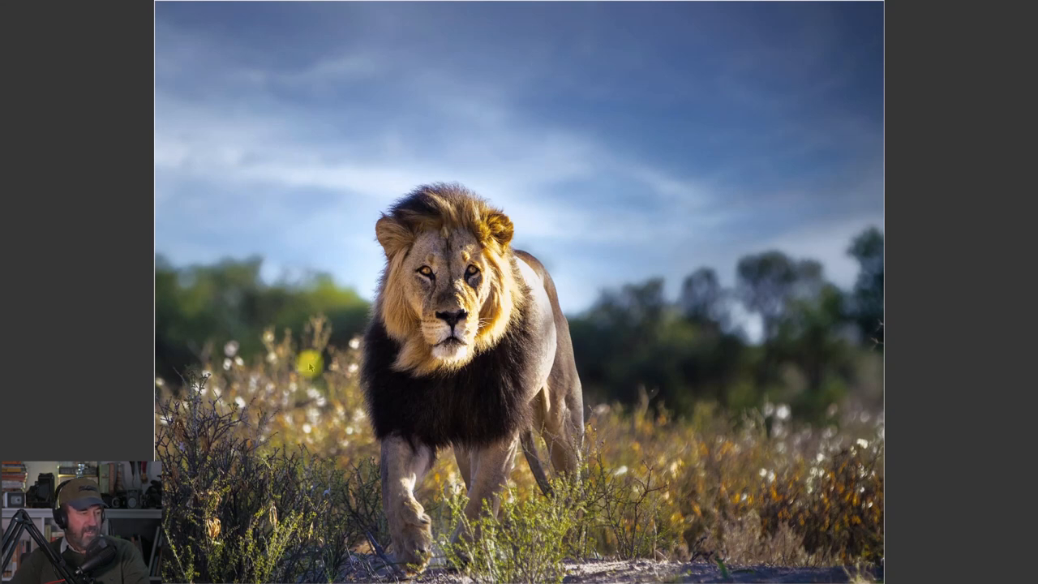
{"action": "mouse_move", "coordinate": [624, 365]}
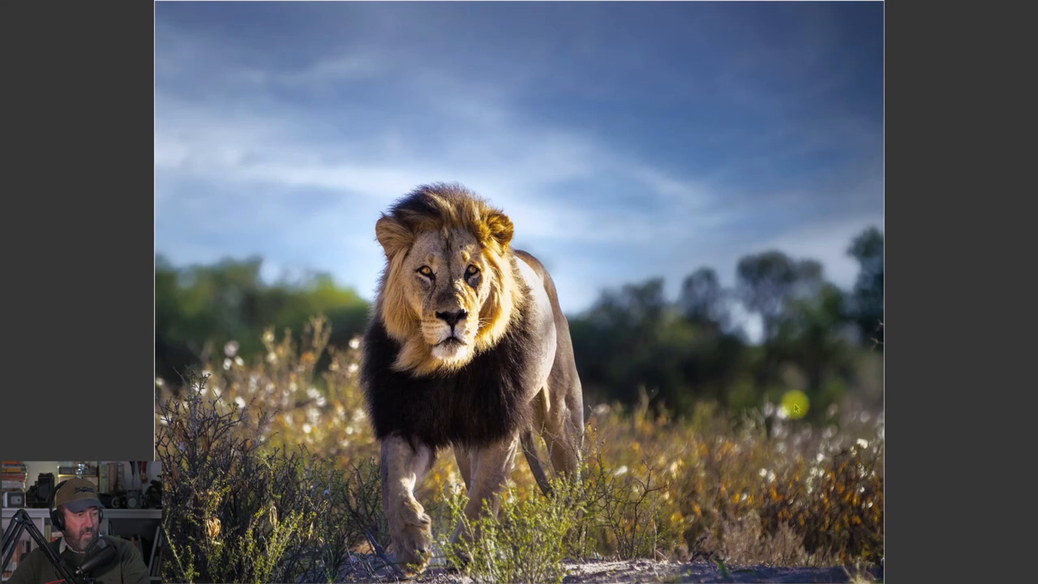
{"action": "mouse_move", "coordinate": [409, 395]}
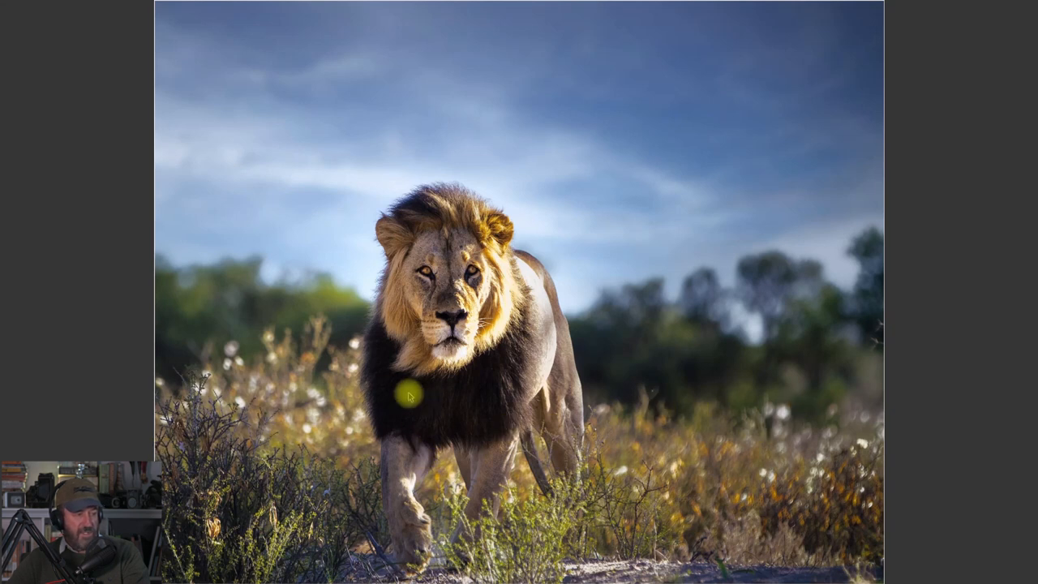
{"action": "mouse_move", "coordinate": [673, 305]}
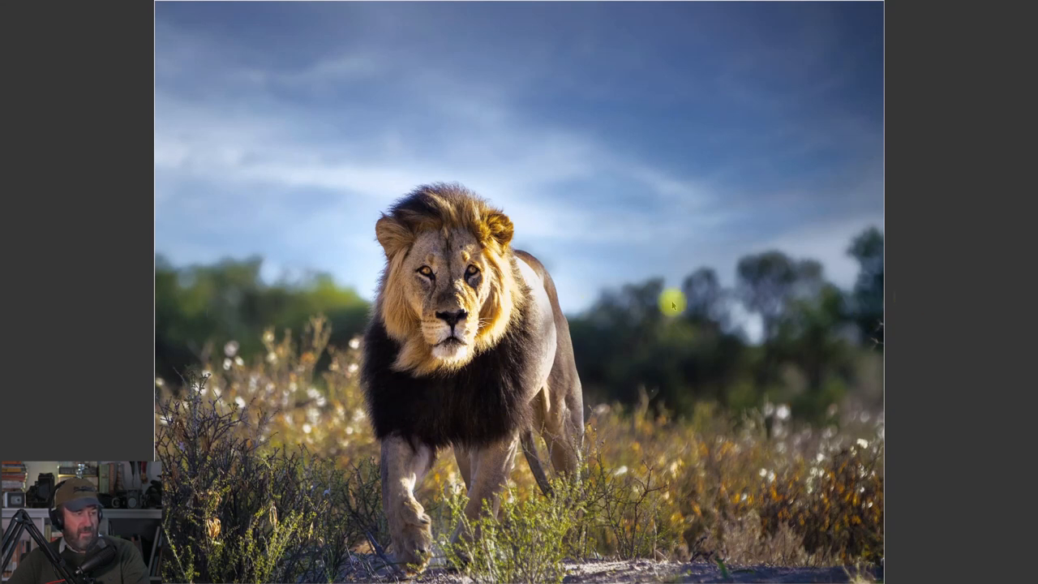
{"action": "mouse_move", "coordinate": [819, 294]}
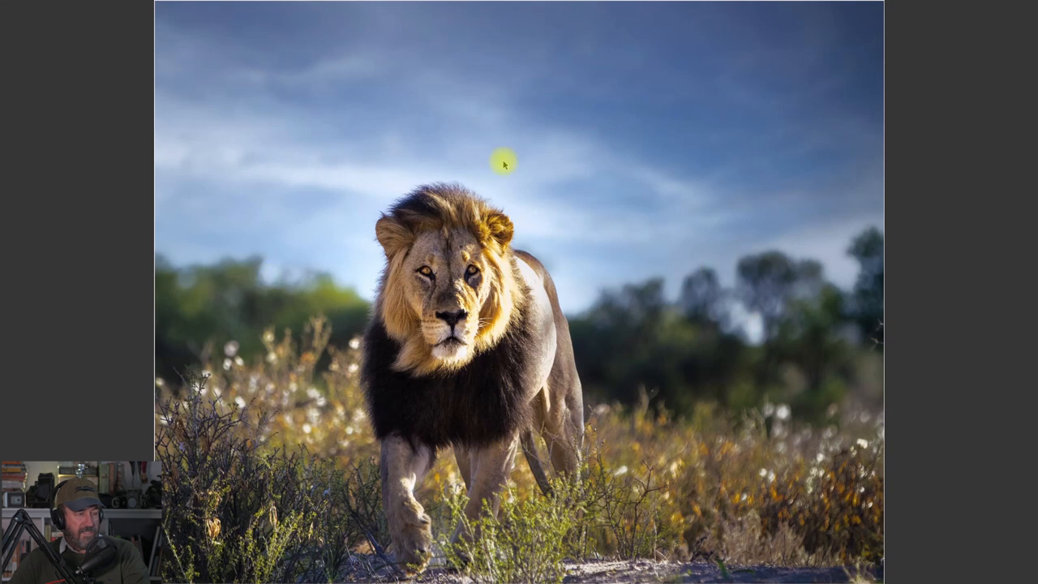
{"action": "mouse_move", "coordinate": [564, 163]}
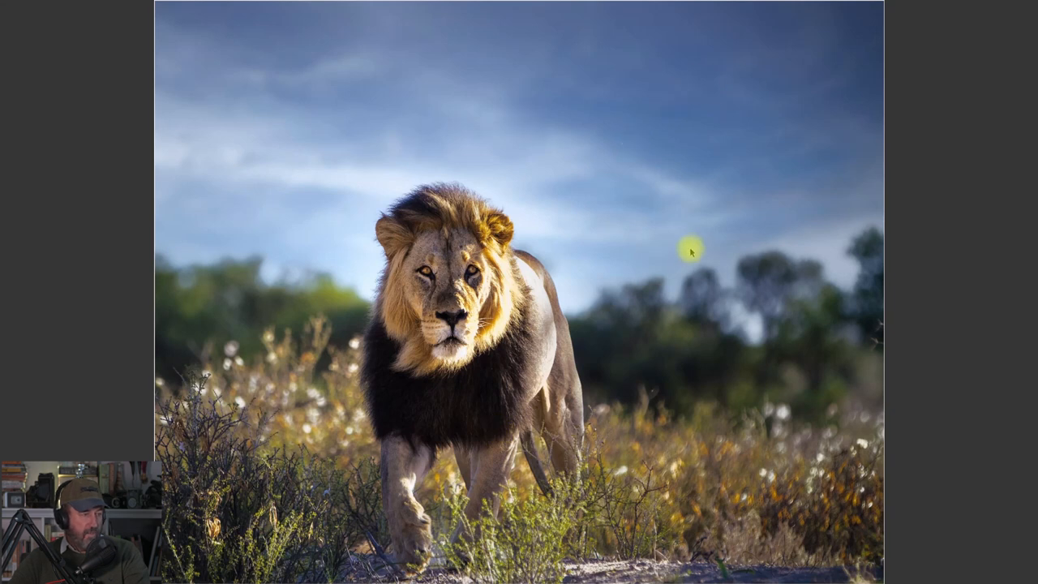
{"action": "mouse_move", "coordinate": [454, 172]}
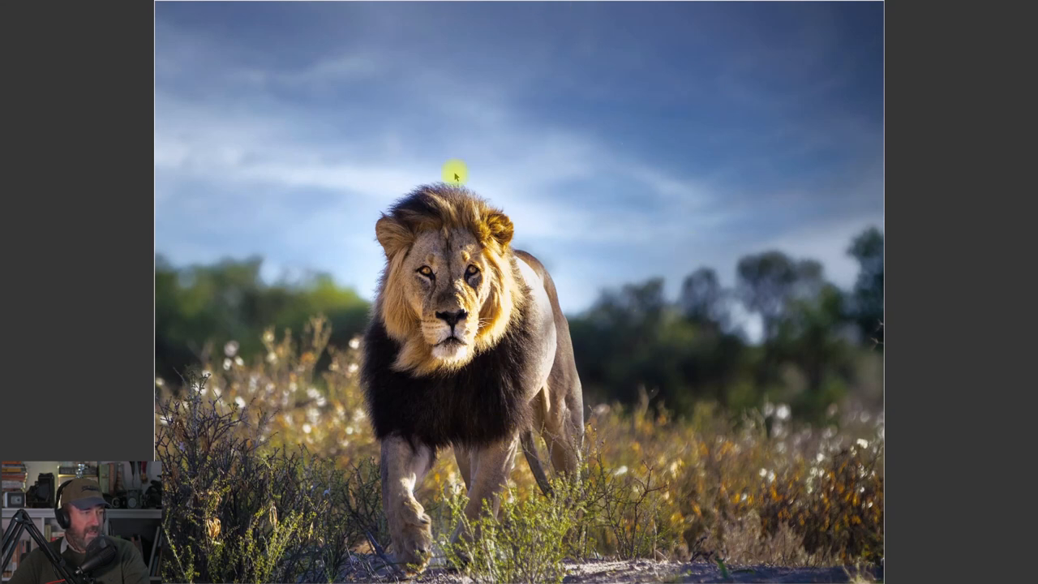
{"action": "mouse_move", "coordinate": [342, 253]}
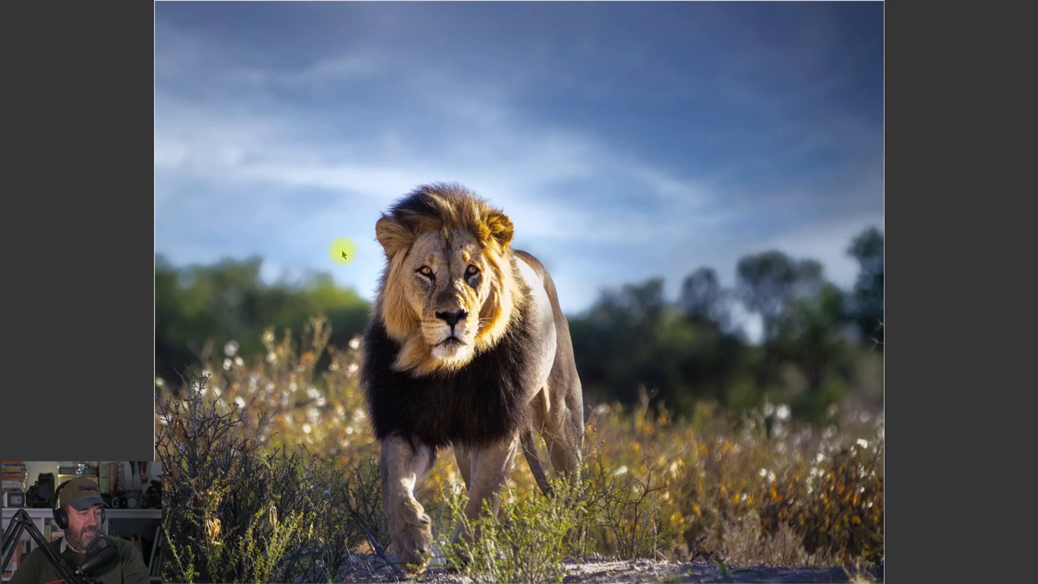
{"action": "mouse_move", "coordinate": [360, 291]}
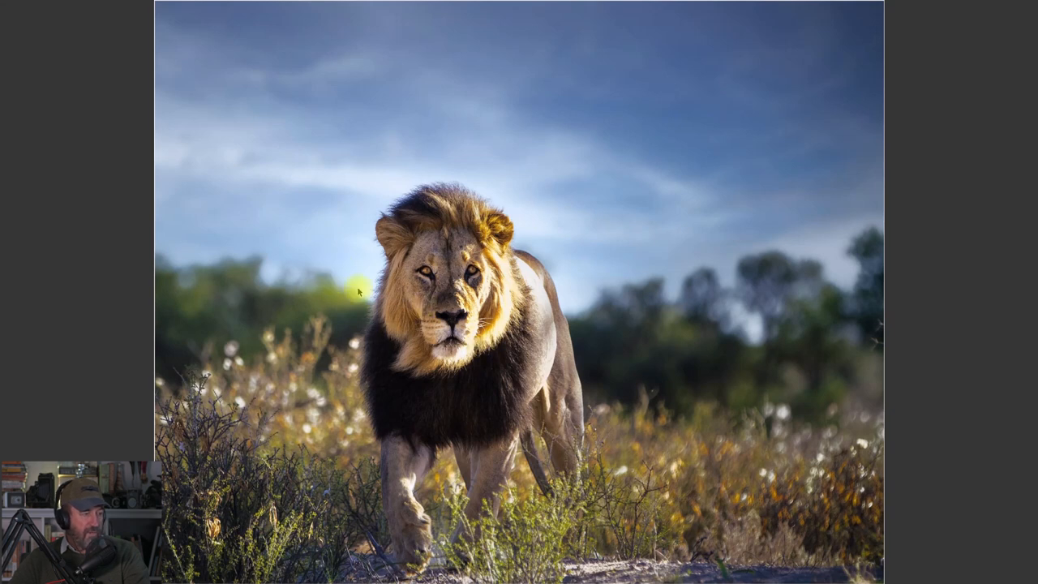
{"action": "mouse_move", "coordinate": [679, 340]}
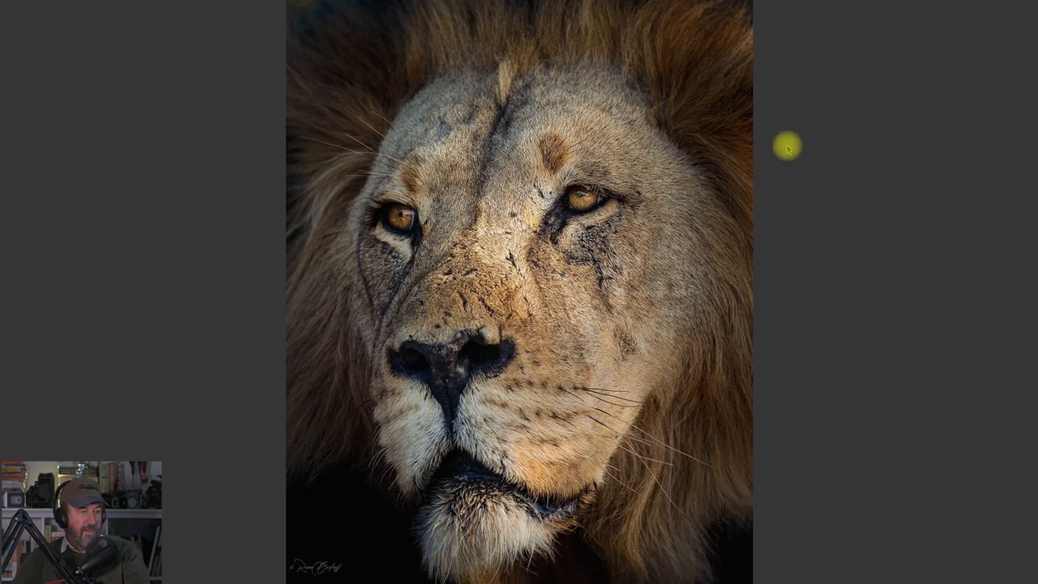
{"action": "mouse_move", "coordinate": [278, 242]}
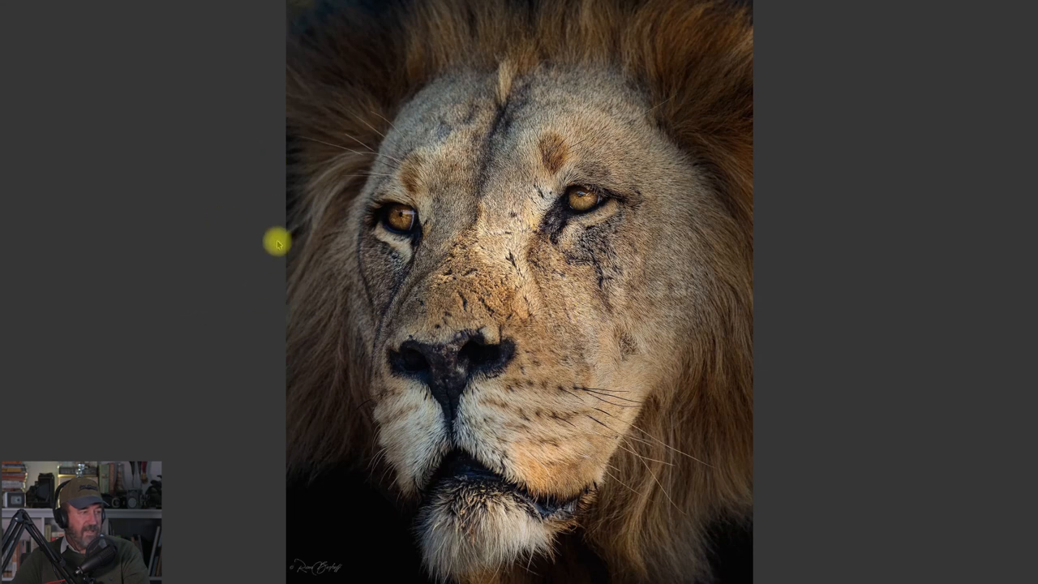
{"action": "mouse_move", "coordinate": [924, 31]}
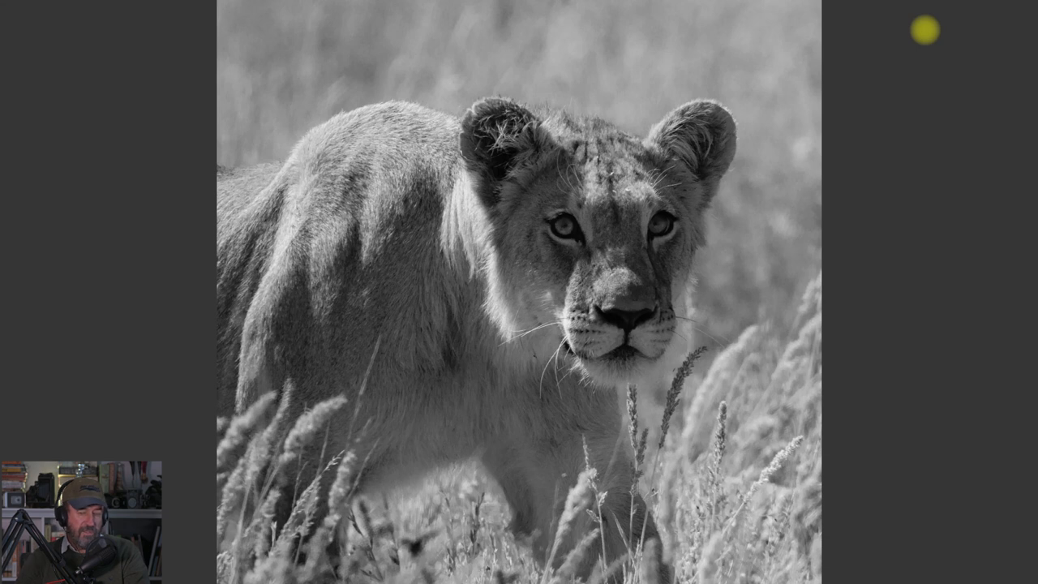
{"action": "mouse_move", "coordinate": [506, 193]}
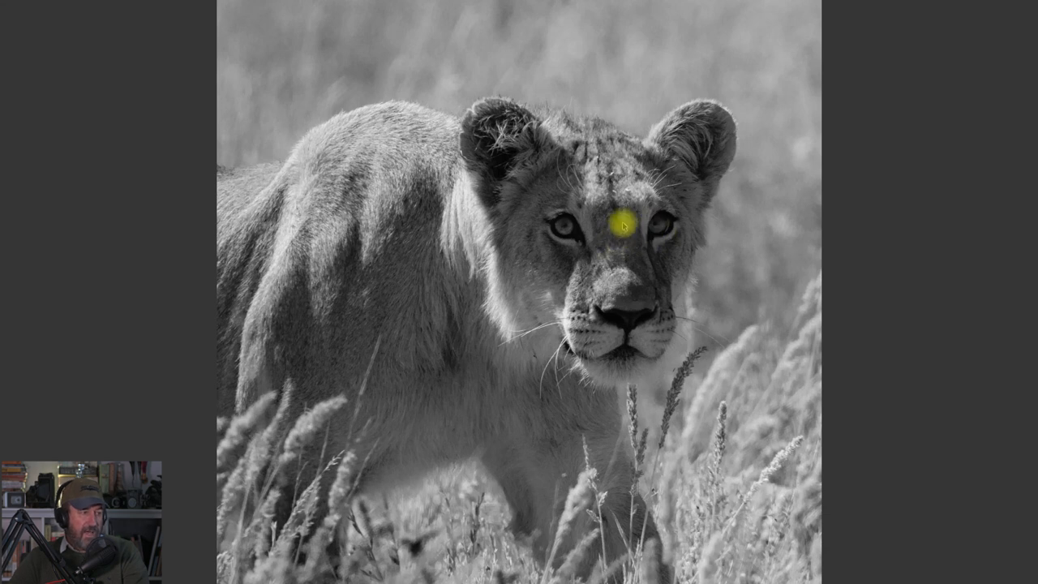
{"action": "mouse_move", "coordinate": [665, 246]}
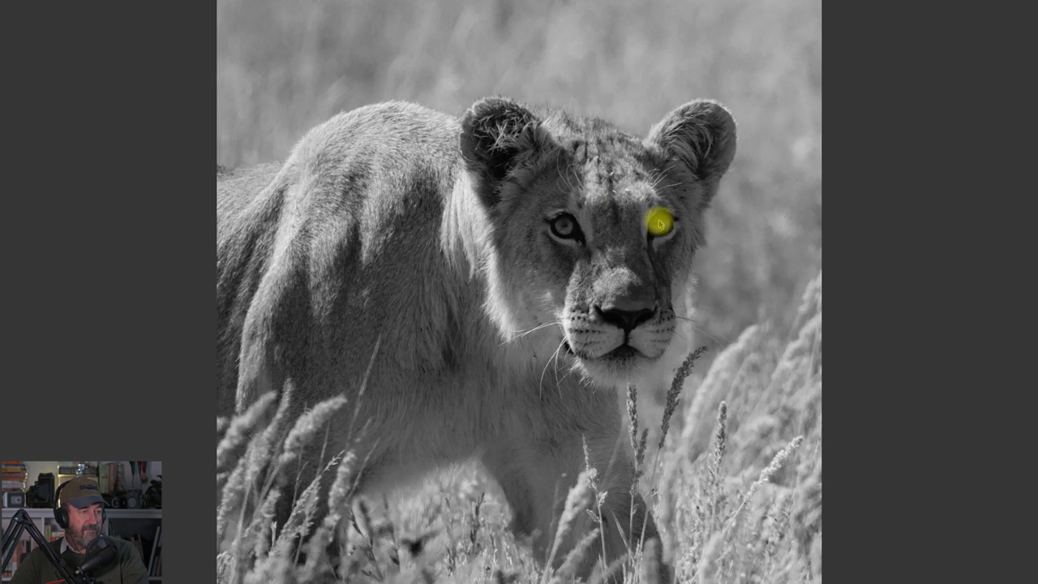
{"action": "mouse_move", "coordinate": [592, 219]}
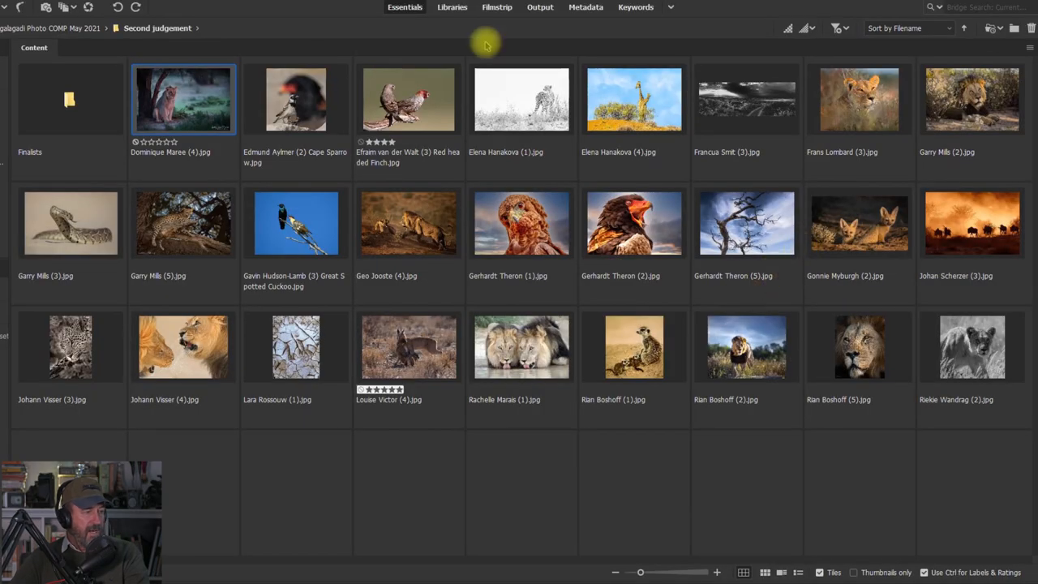
{"action": "mouse_move", "coordinate": [592, 292]}
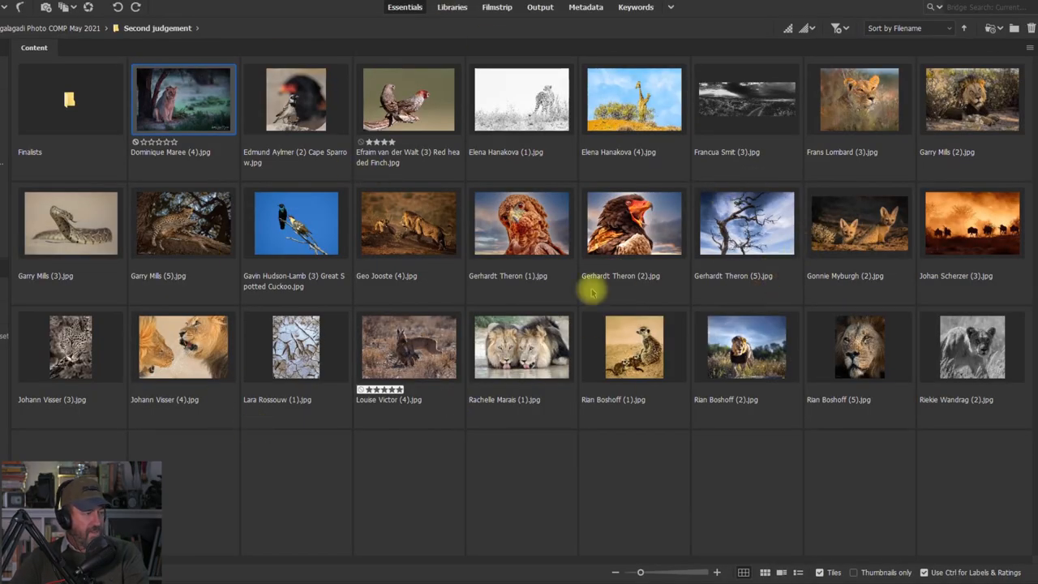
{"action": "mouse_move", "coordinate": [760, 321]}
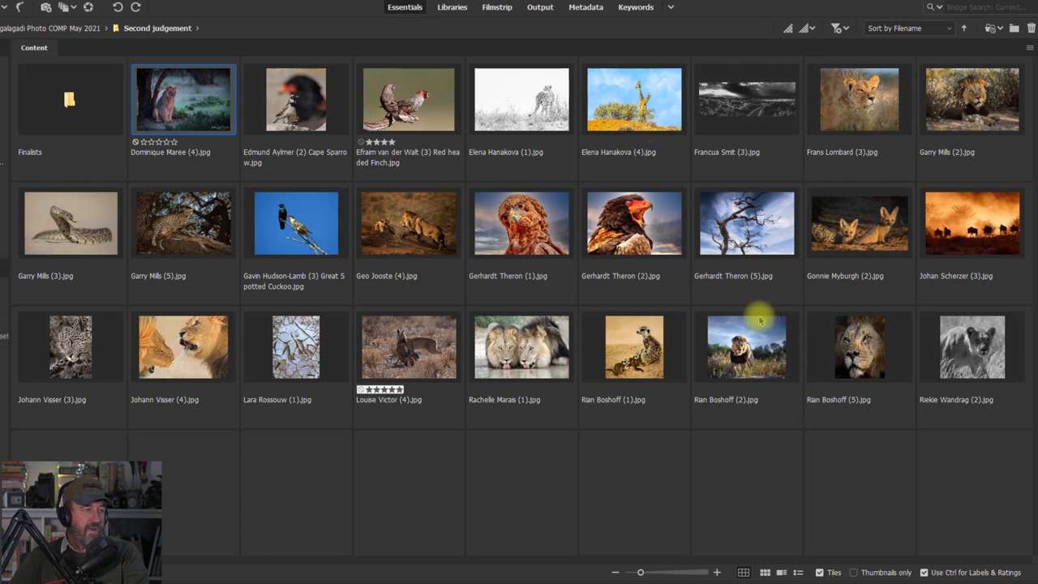
{"action": "mouse_move", "coordinate": [835, 191]}
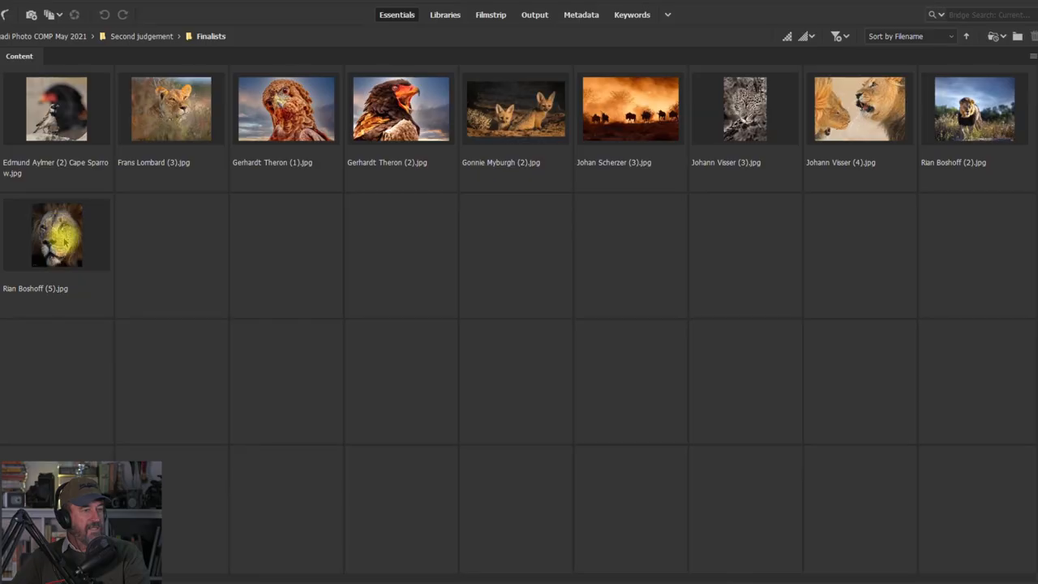
{"action": "mouse_move", "coordinate": [78, 227]}
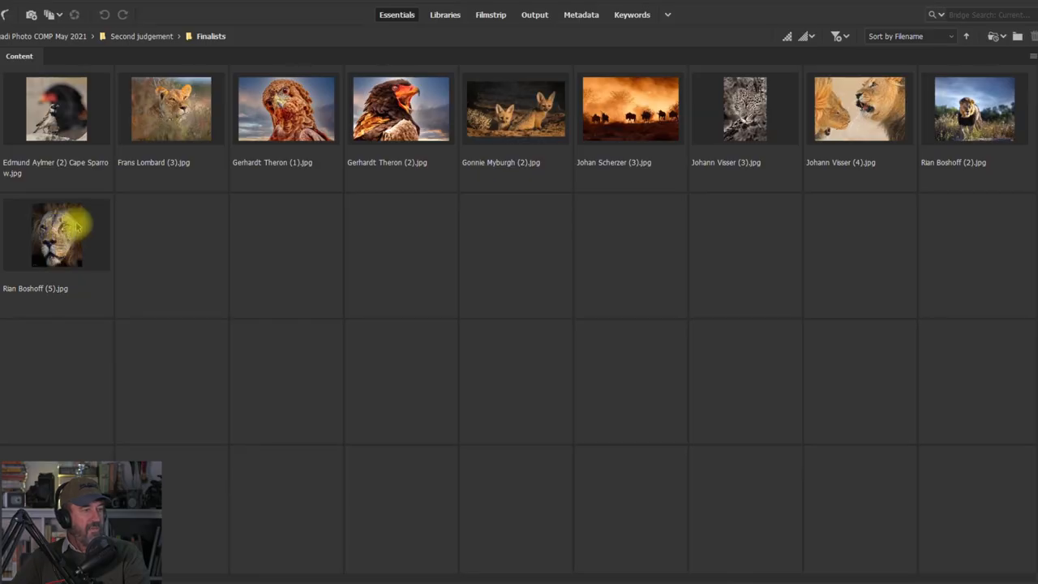